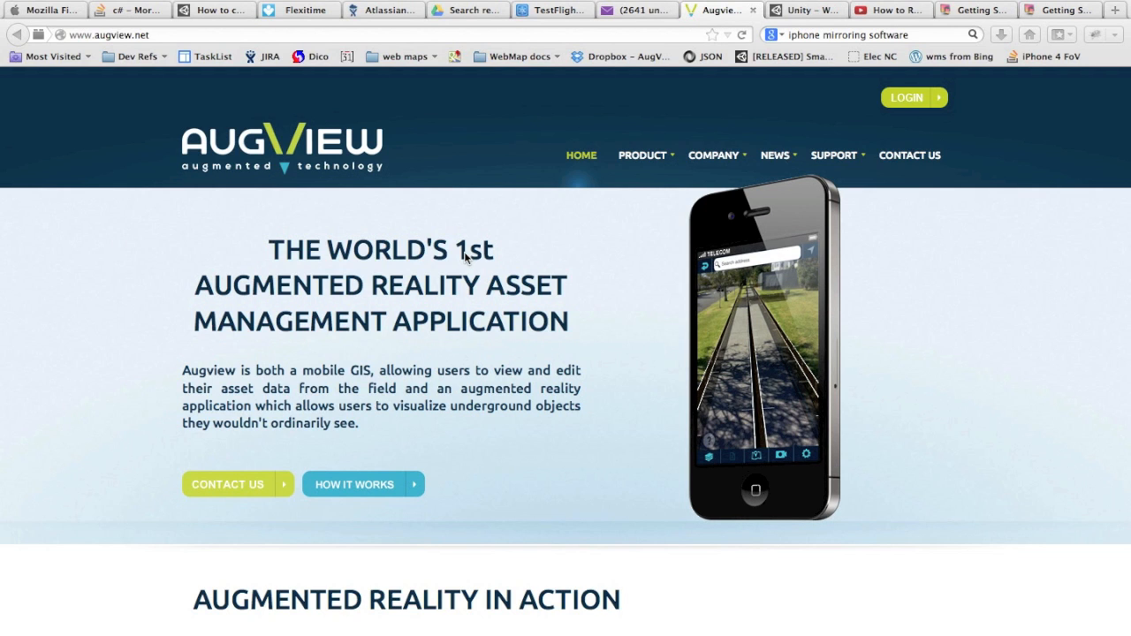
Step: Load the AugView portal server address and go to its LOGIN page
left_click(106, 34)
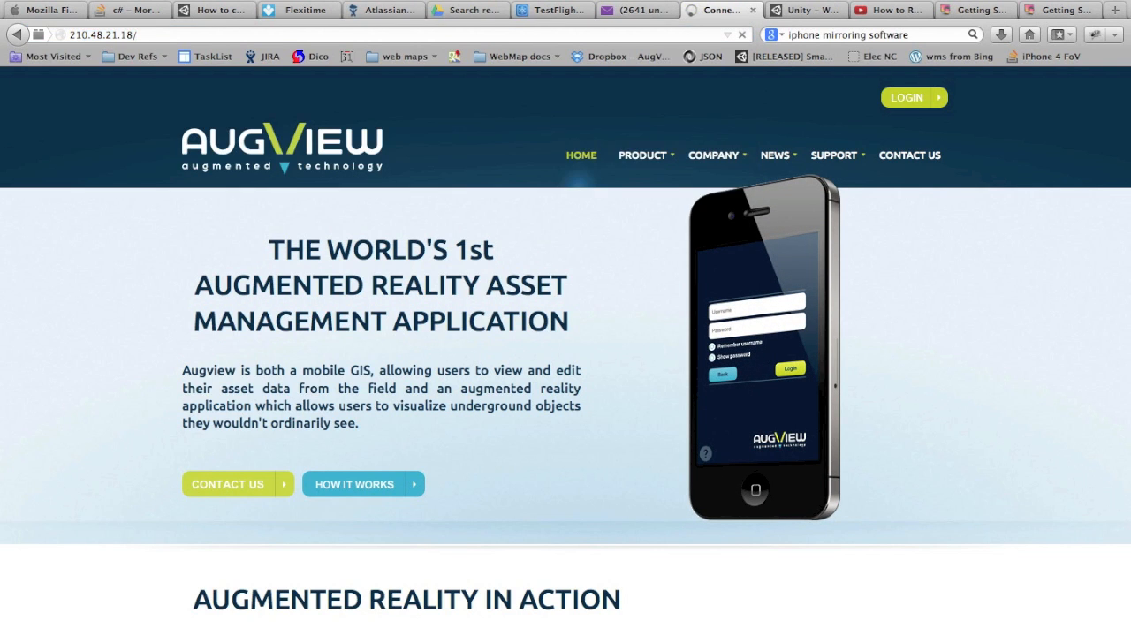
left_click(913, 97)
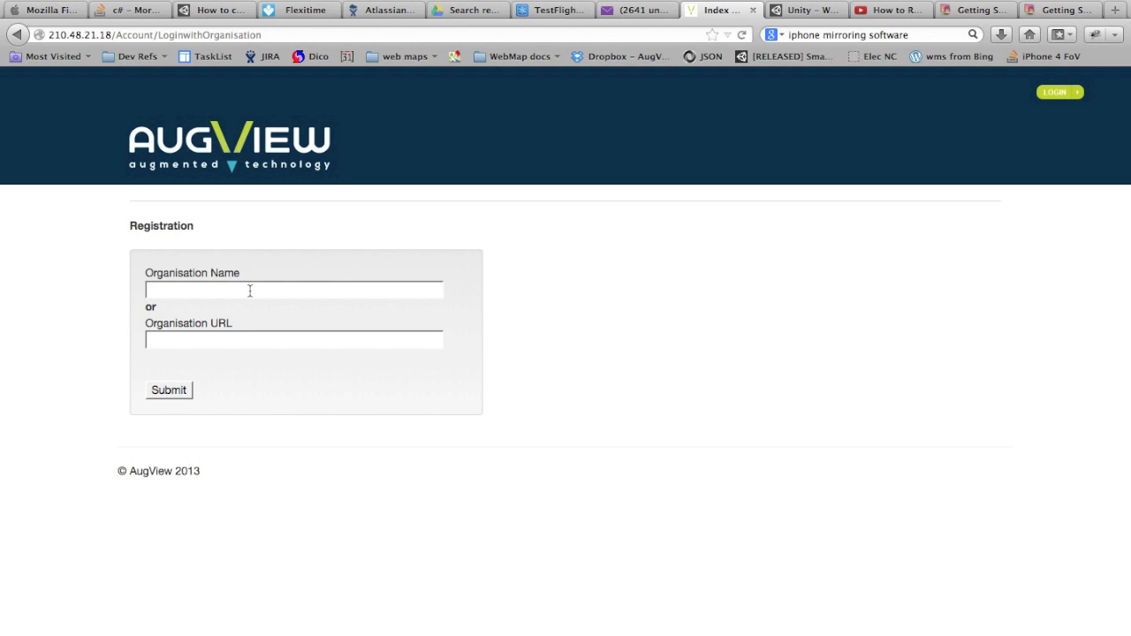
Step: Submit organisation 'Augview', then log in as user 'guillaume'
left_click(265, 290)
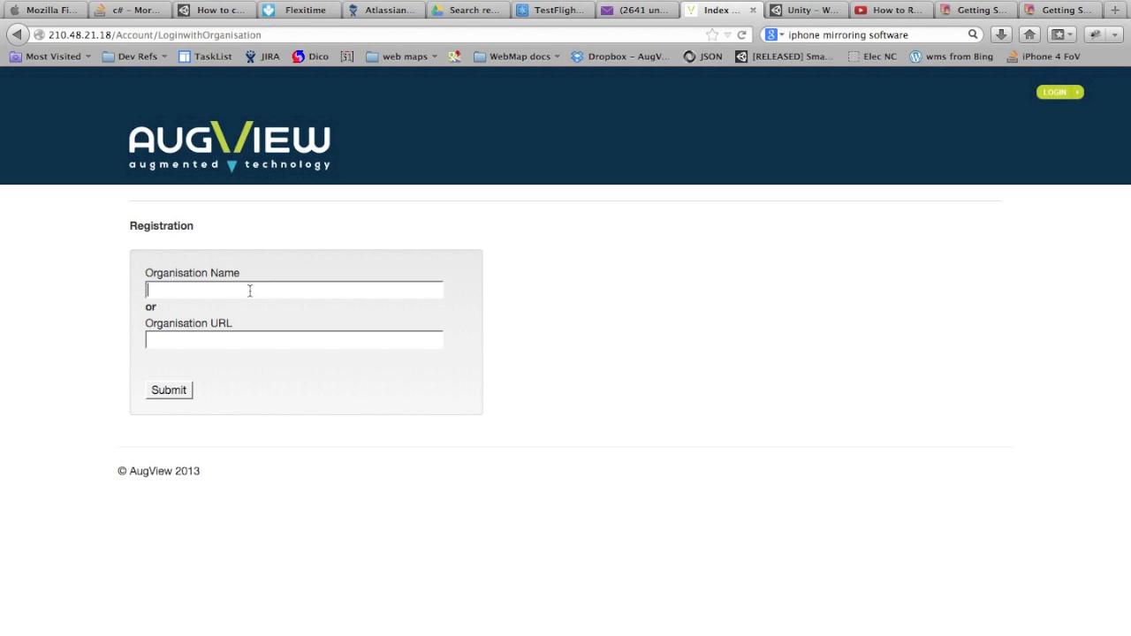
type("Augview")
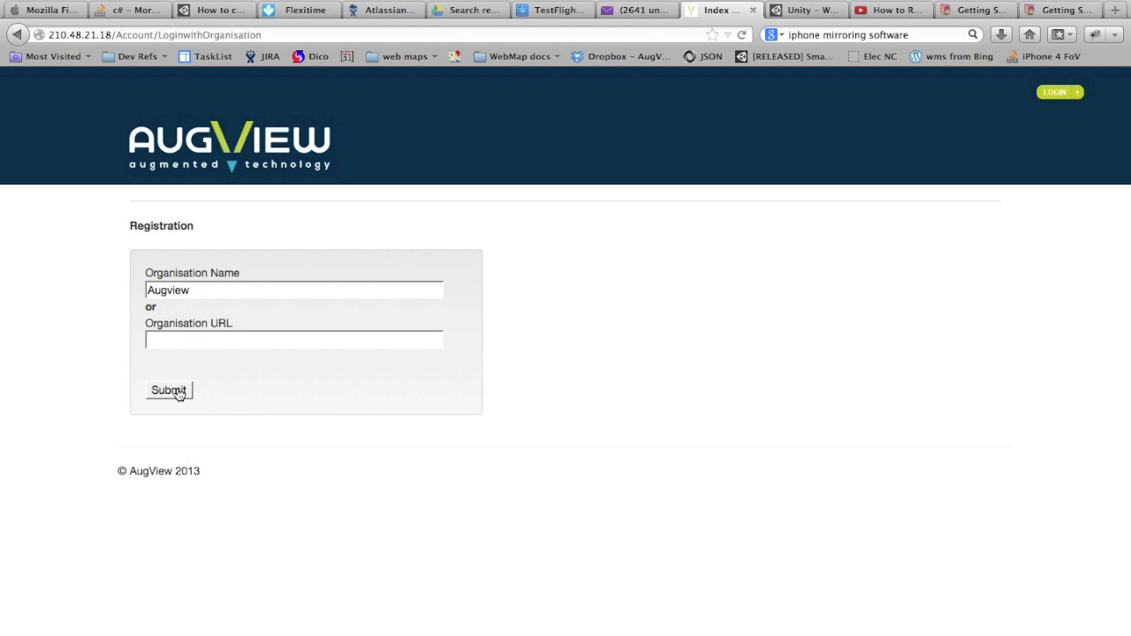
left_click(168, 389)
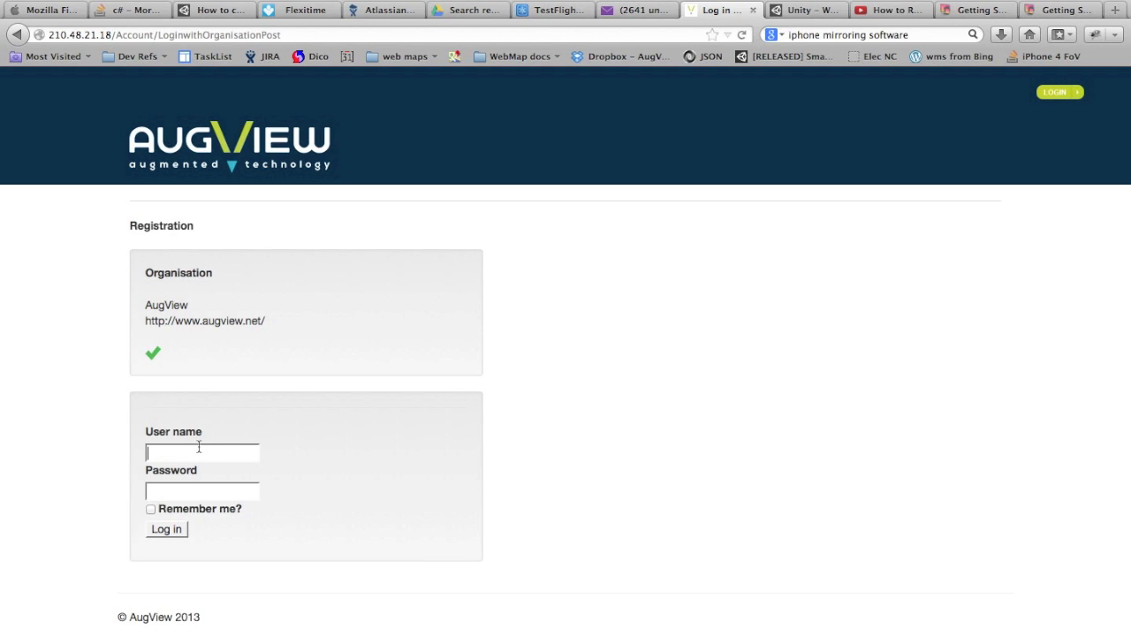
type("guillaume")
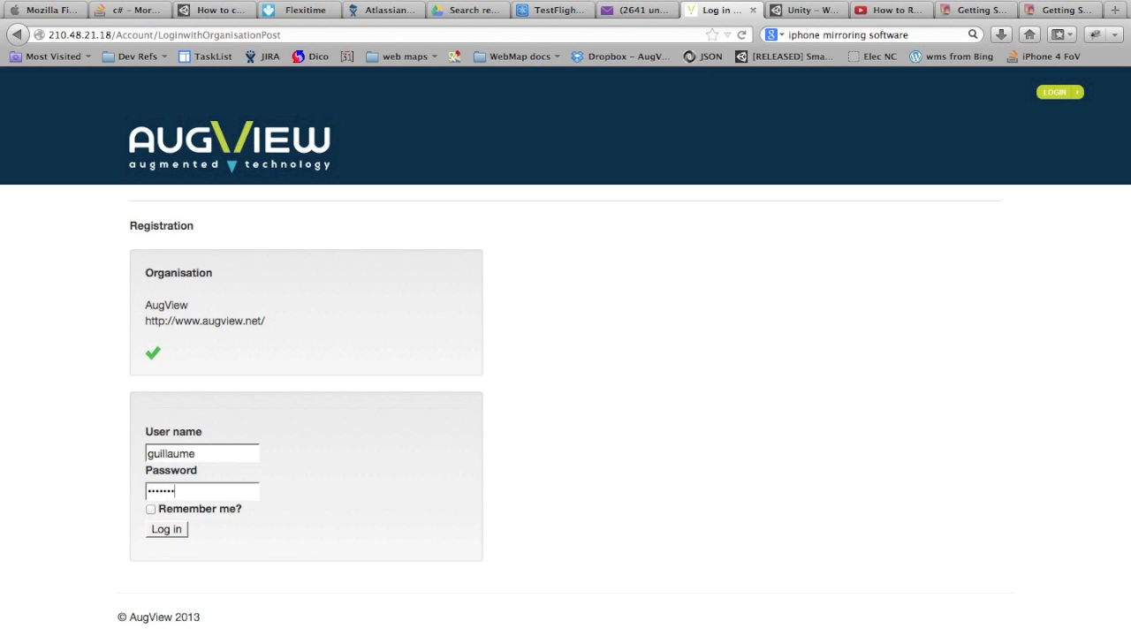
left_click(165, 529)
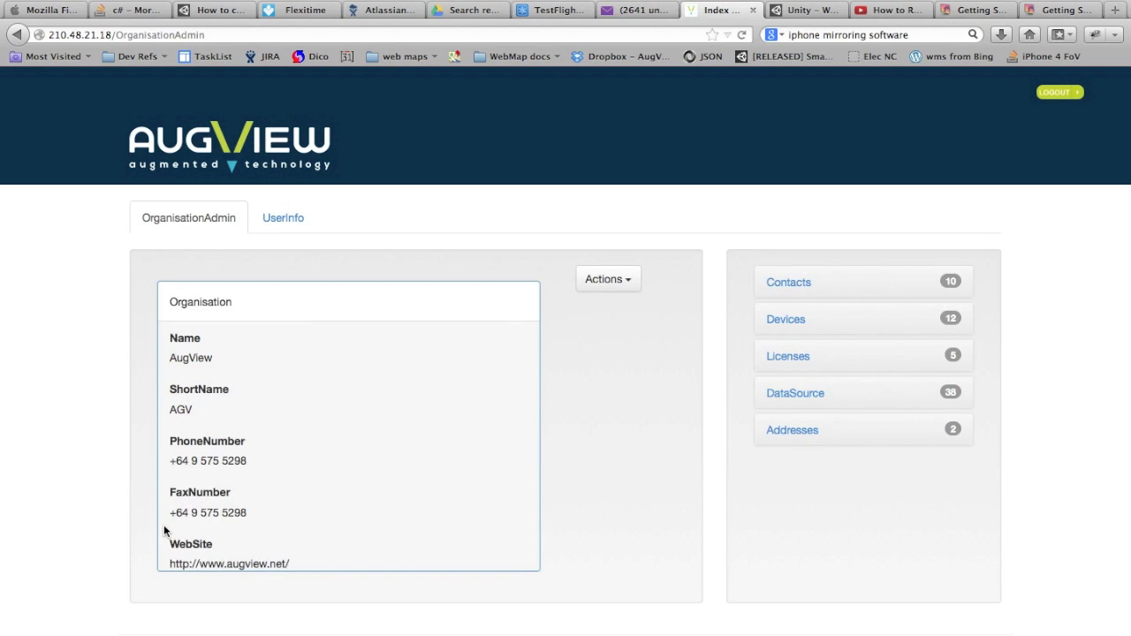
mouse_move(632, 381)
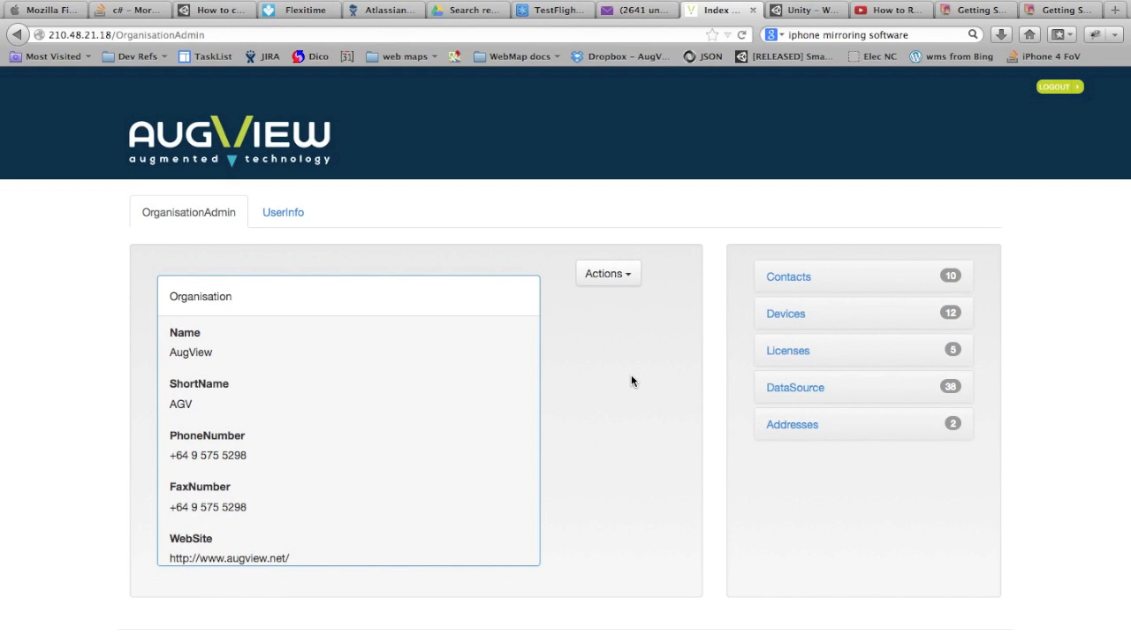
mouse_move(608, 274)
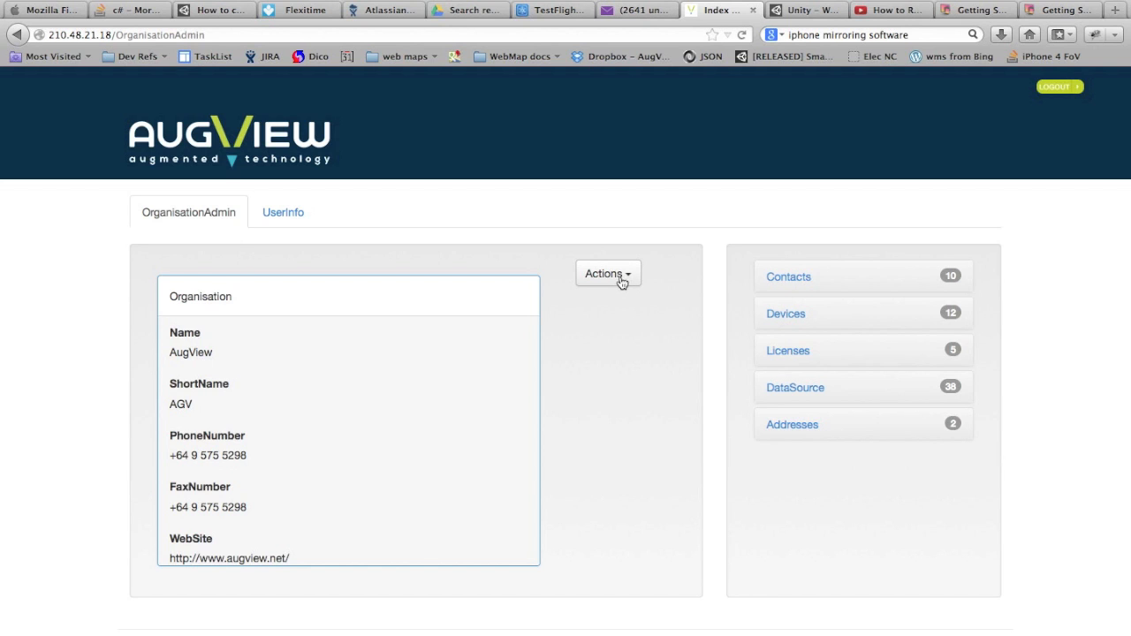
Step: Choose Add Contact from the organisation's Actions dropdown
left_click(608, 273)
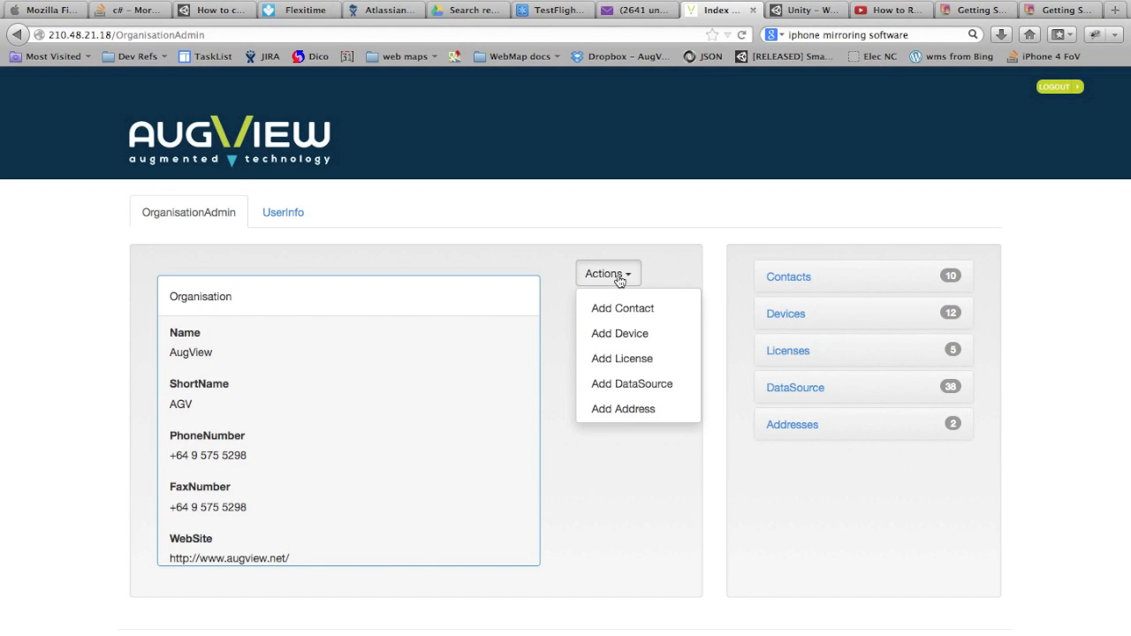
left_click(622, 308)
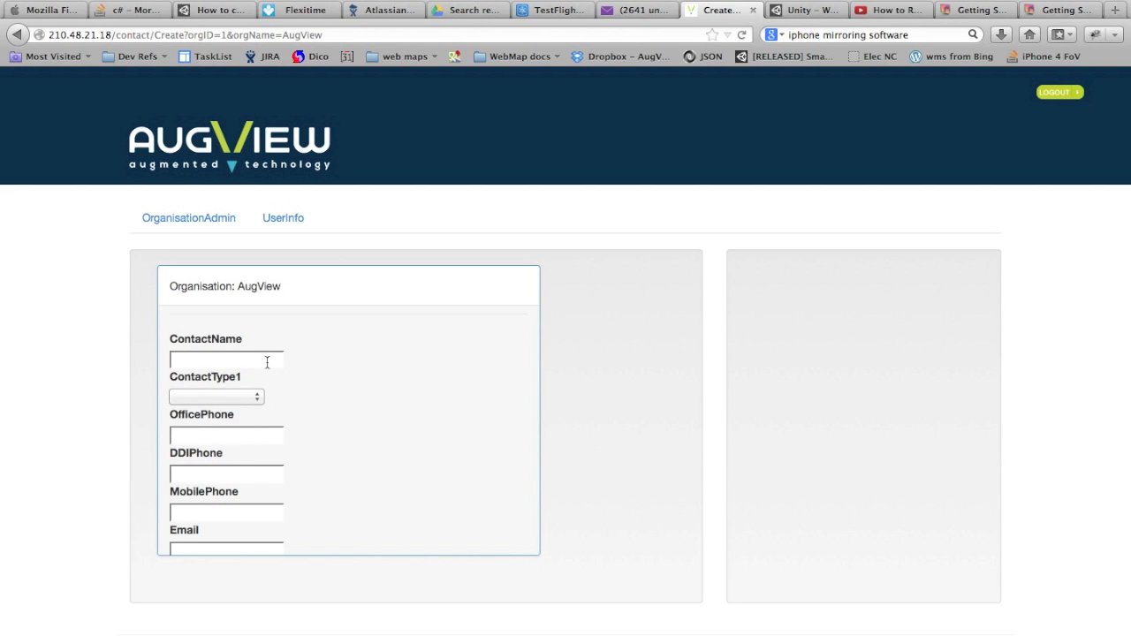
Step: Fill the contact name John Doe and set ContactType1 to Augview User
left_click(227, 360)
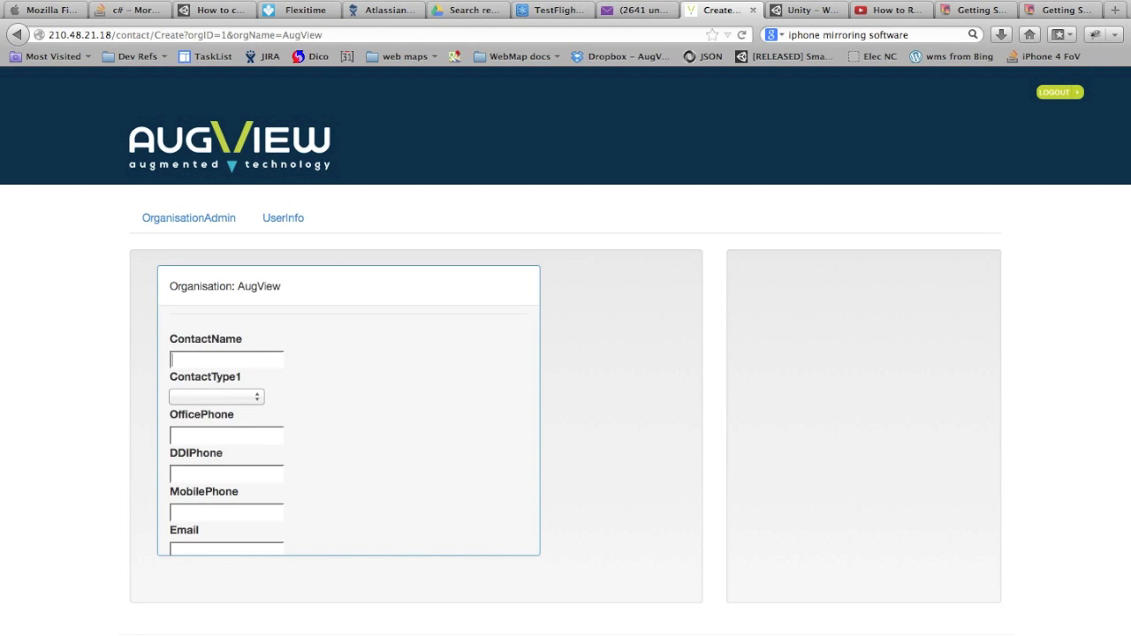
left_click(226, 359)
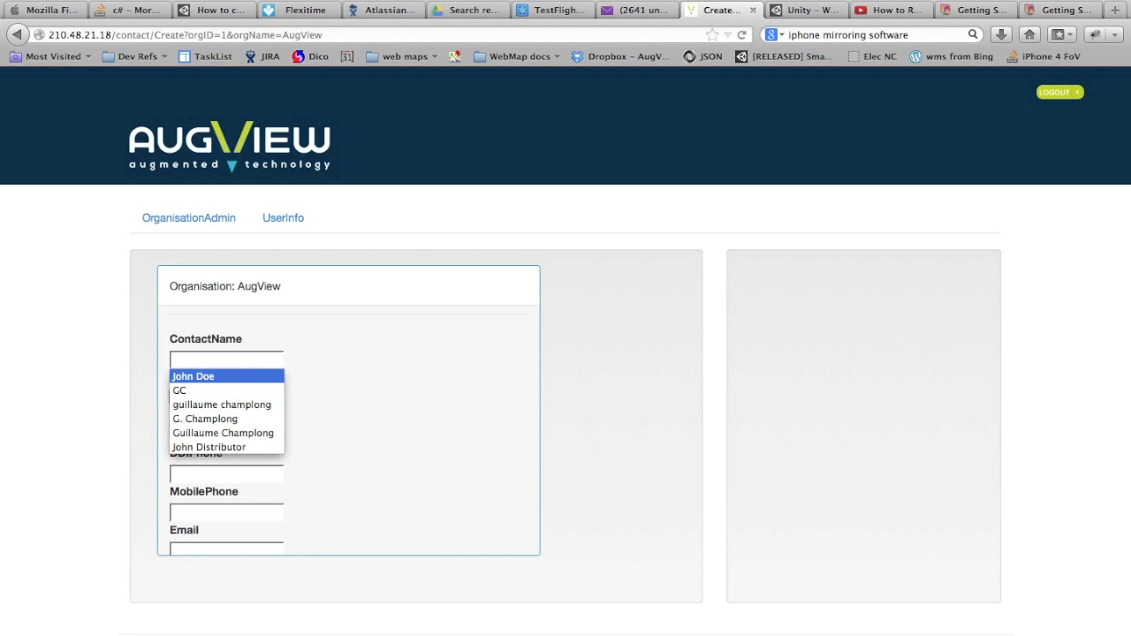
left_click(192, 376)
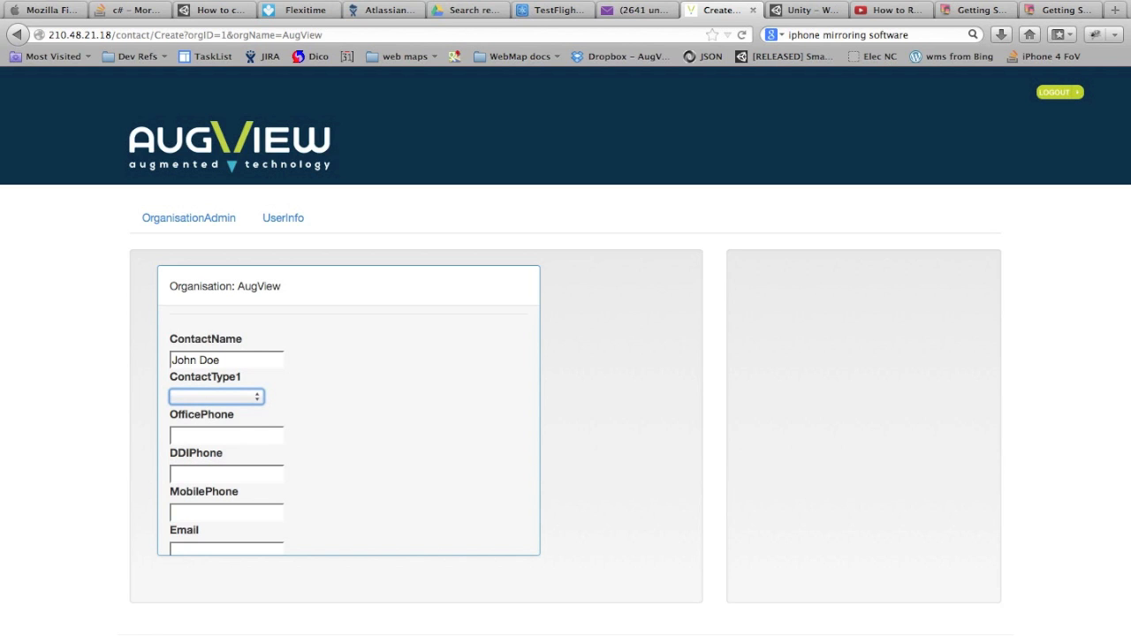
left_click(217, 397)
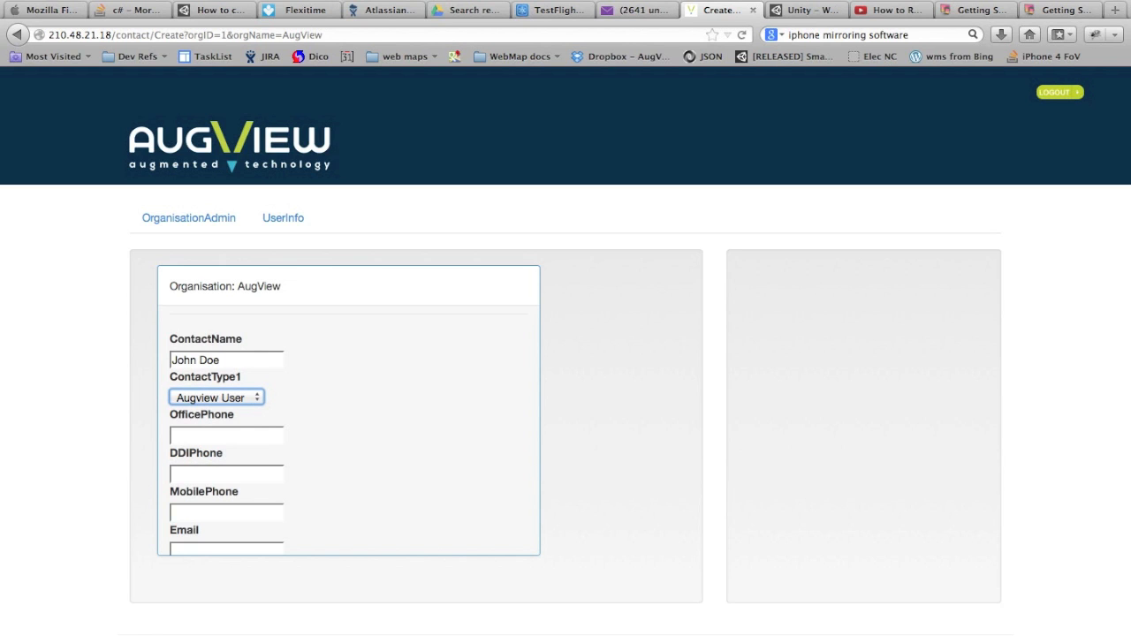
left_click(226, 434)
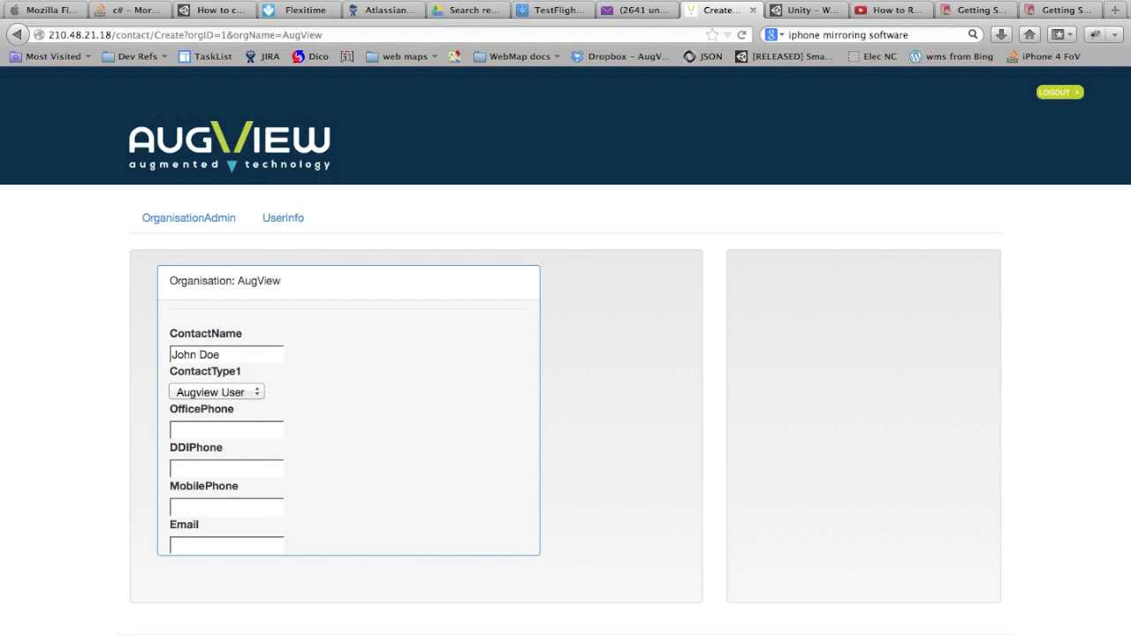
Step: Enter the jdoe login credentials and create the contact
scroll("down", 3)
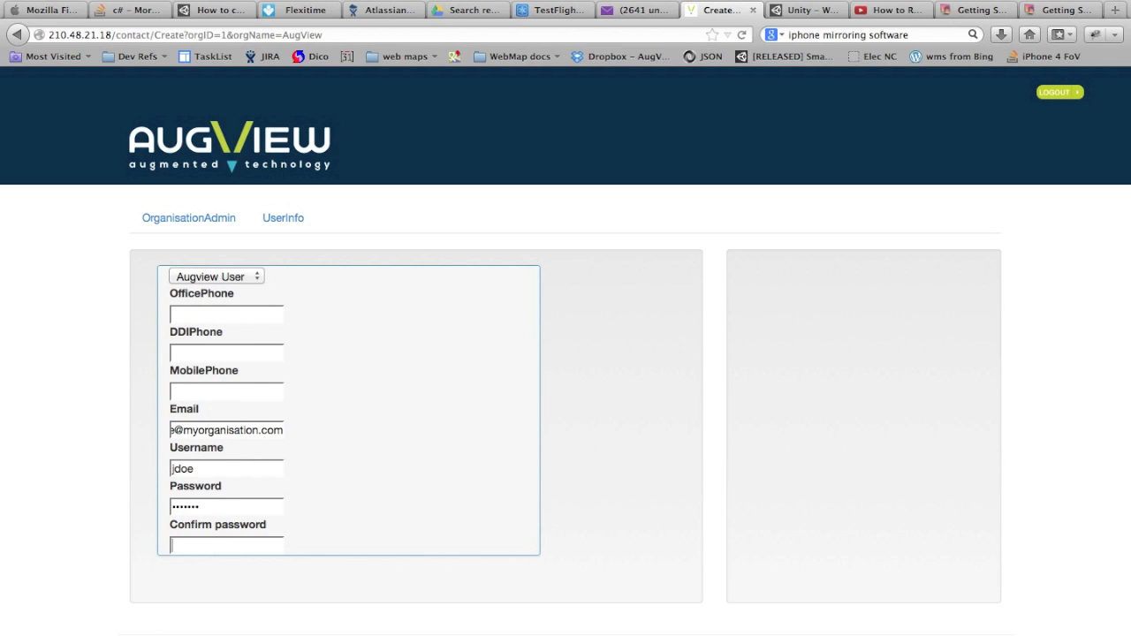
type("•••••")
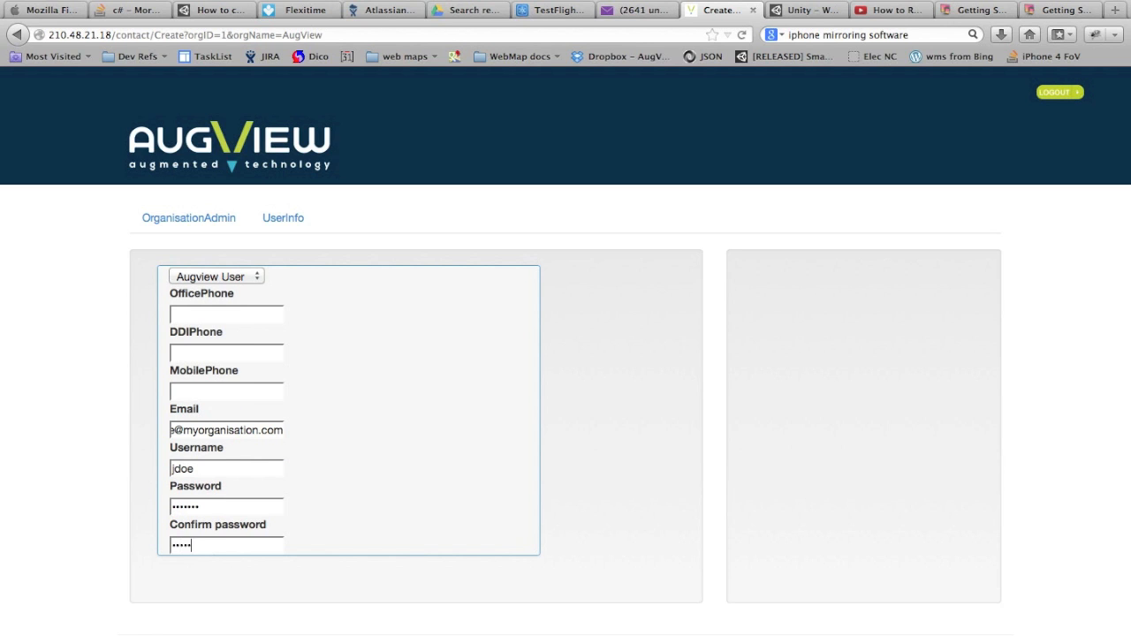
scroll("down", 3)
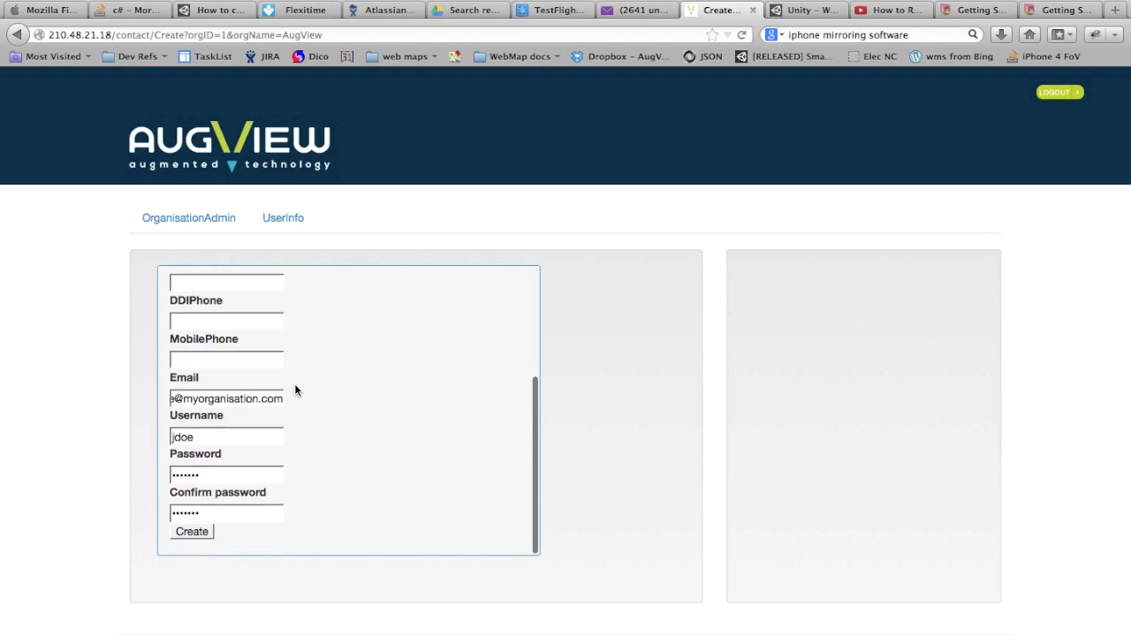
left_click(192, 531)
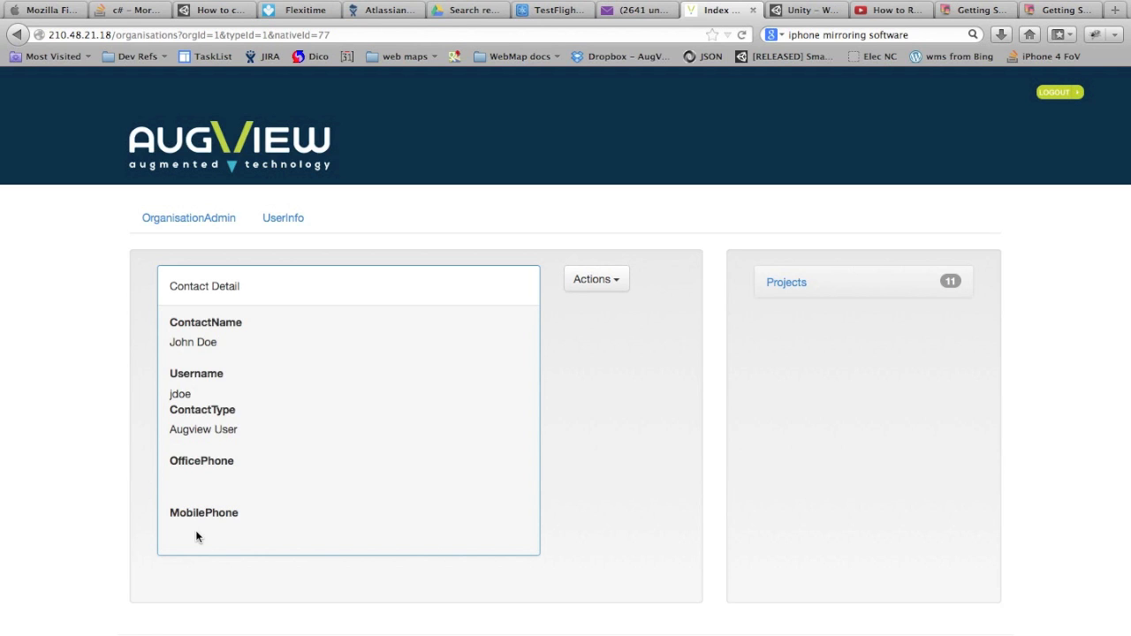
mouse_move(595, 280)
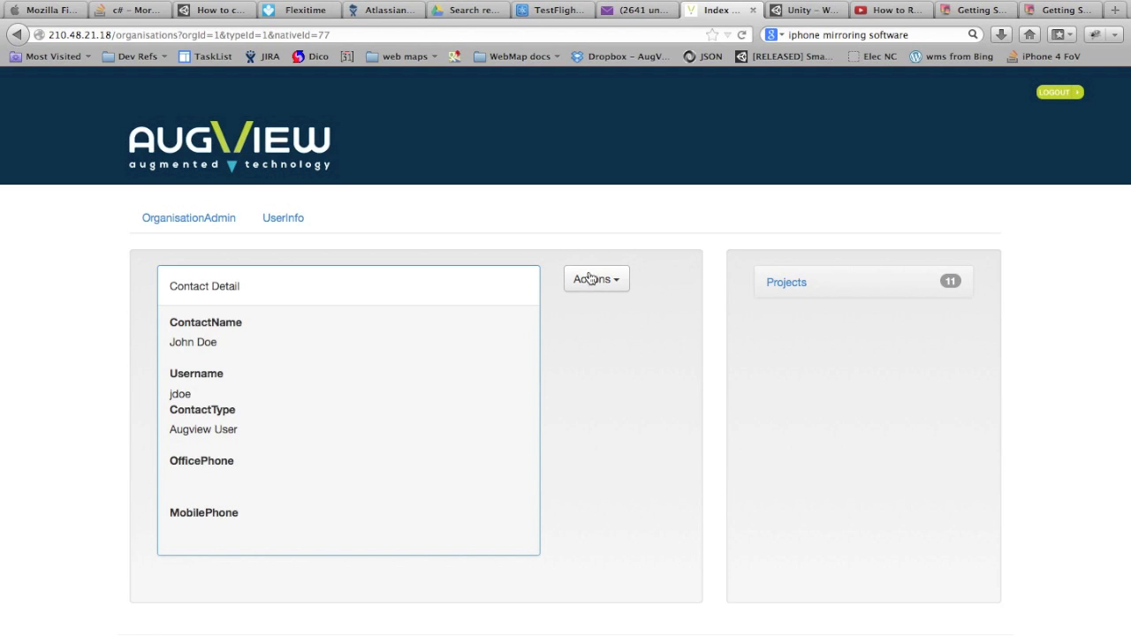
Step: Choose Add Project from John Doe's Actions dropdown
left_click(595, 280)
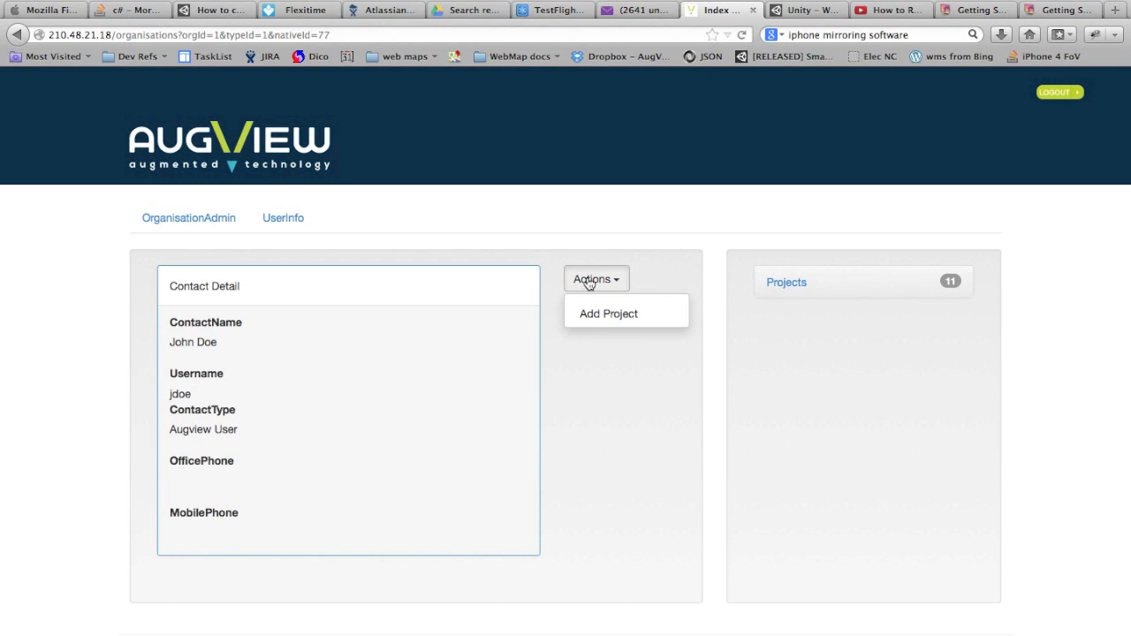
mouse_move(608, 314)
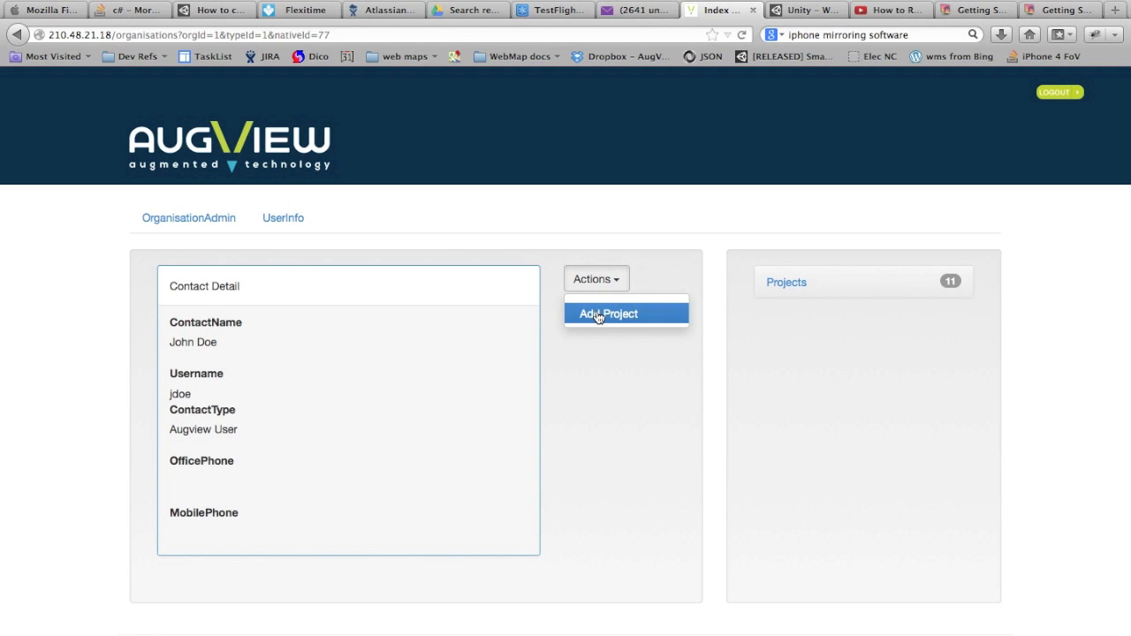
left_click(608, 313)
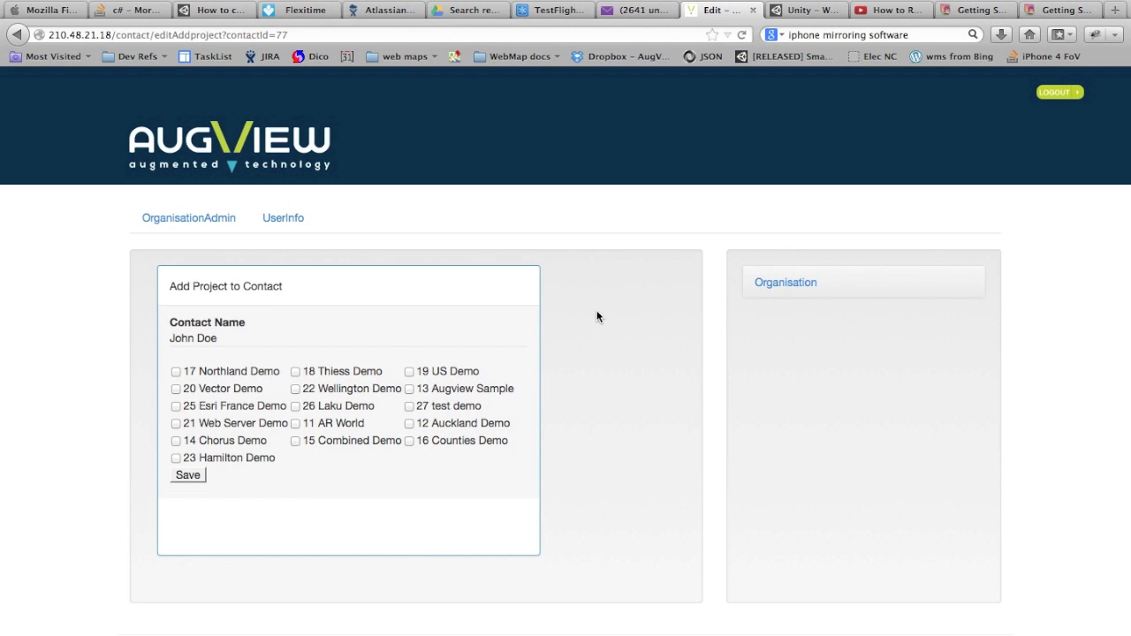
Step: Tick the 12 Auckland Demo and 11 AR World projects and save
left_click(409, 423)
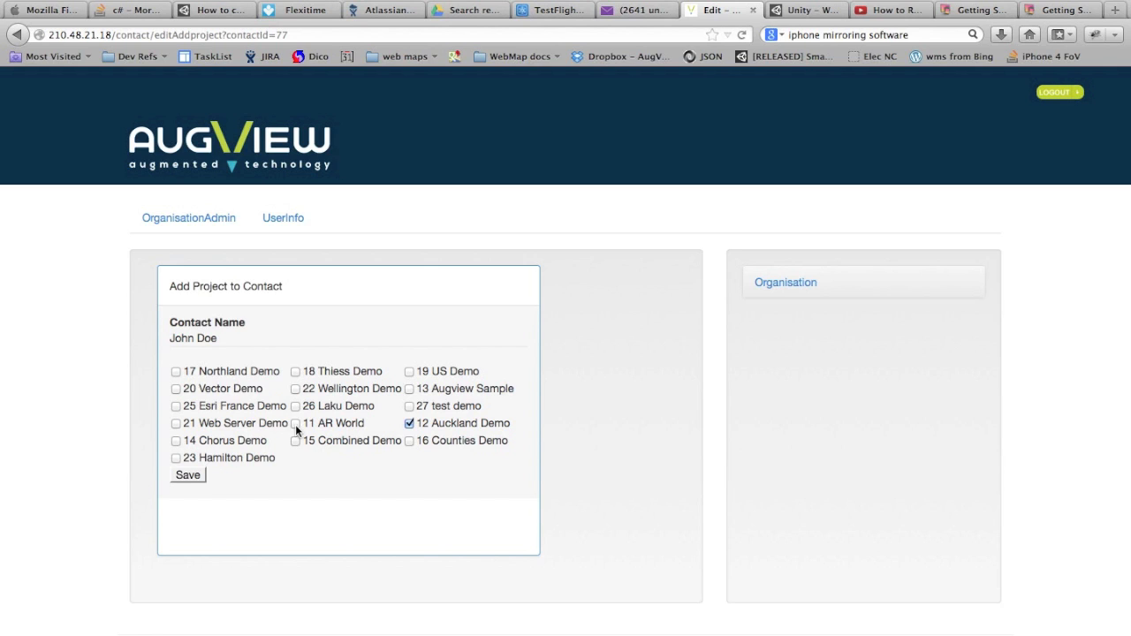
left_click(295, 423)
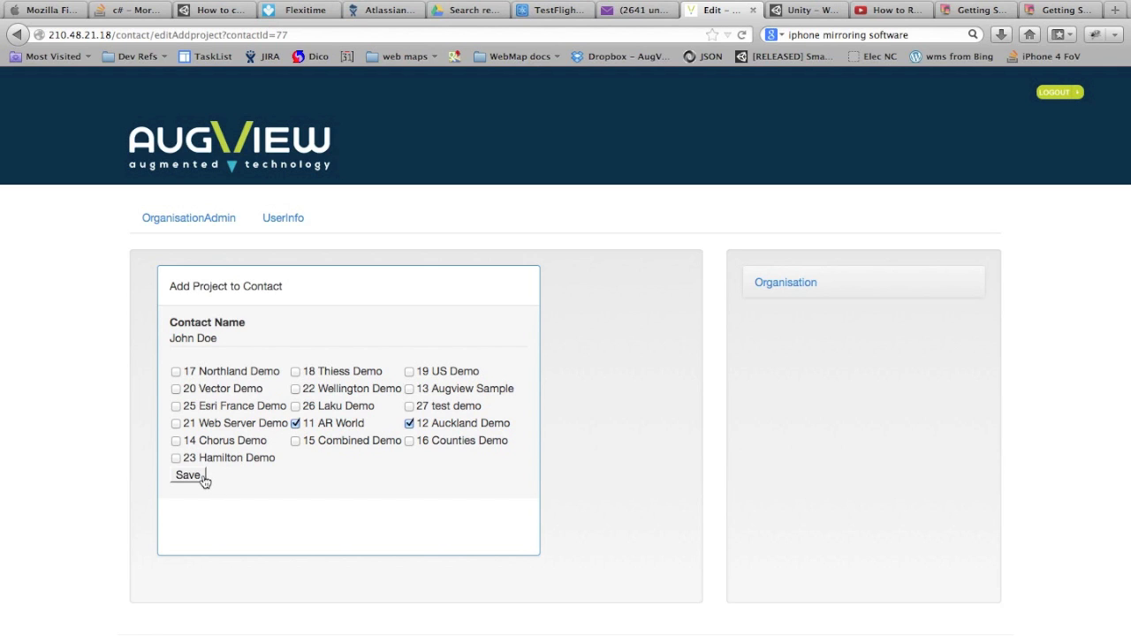
left_click(188, 475)
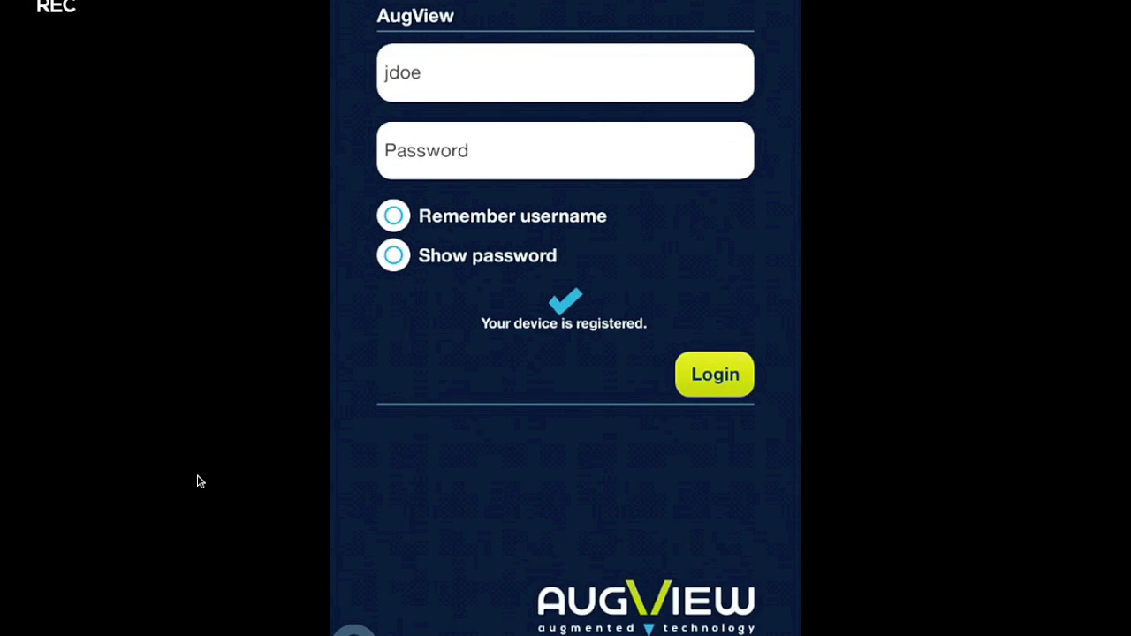
Step: Enter jdoe's password in the AugView app and log in
left_click(565, 149)
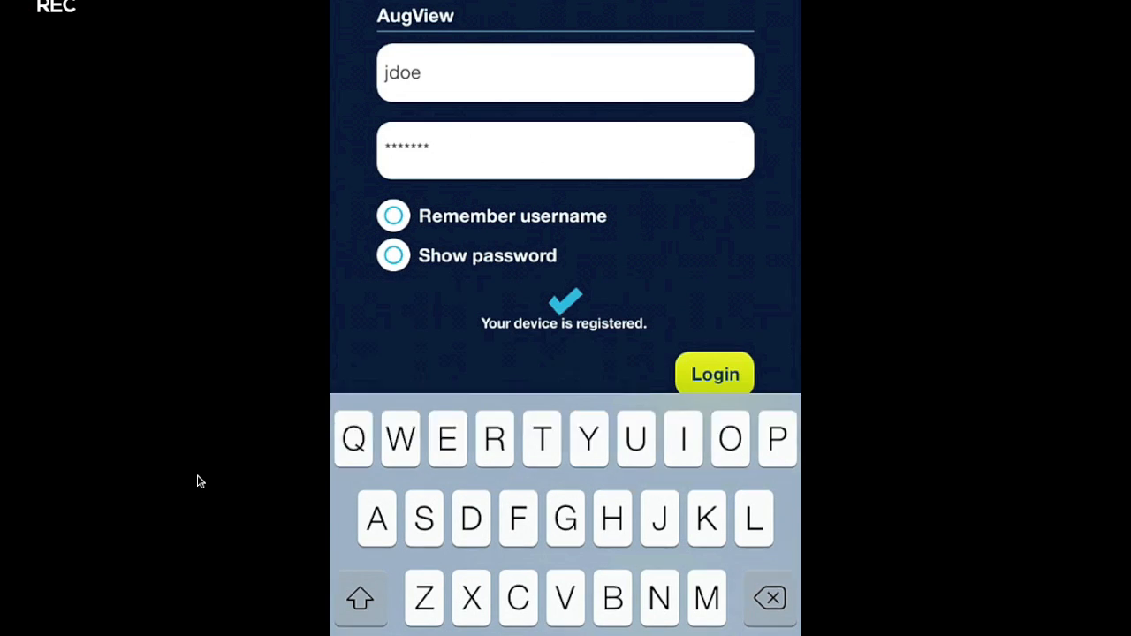
left_click(714, 374)
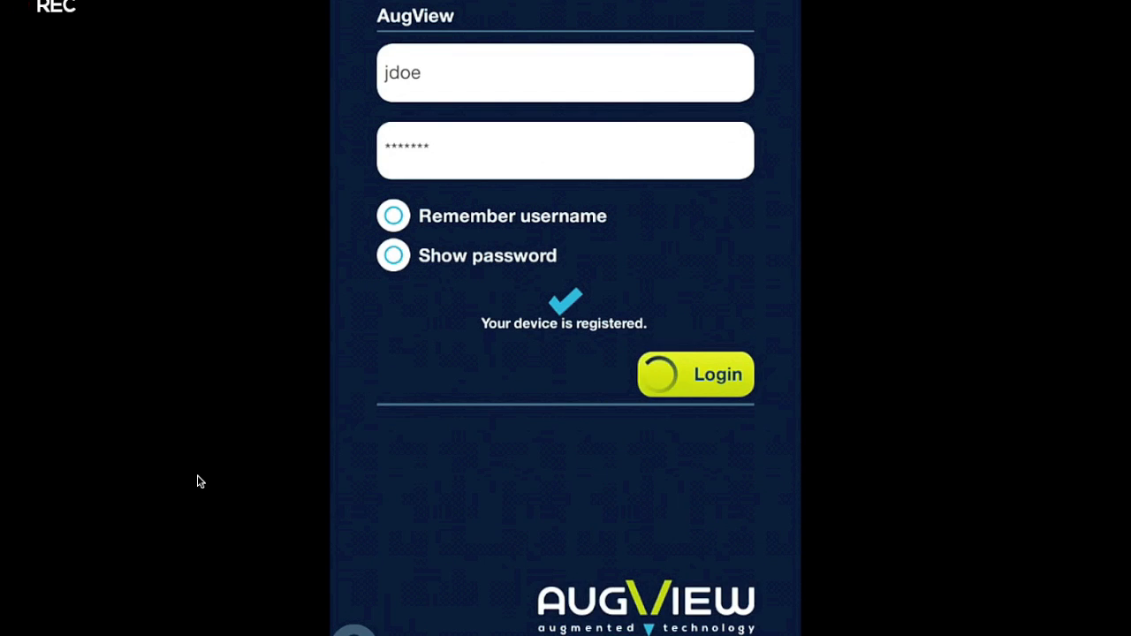
left_click(695, 373)
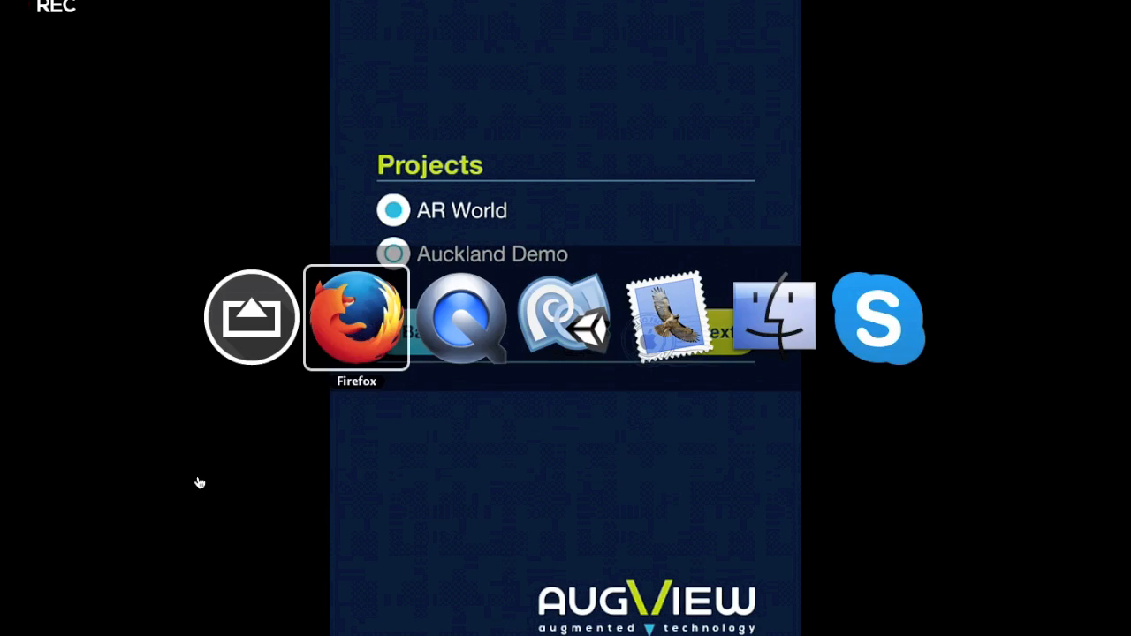
Step: Press Home to exit AugView to the iPhone home screen
left_click(355, 318)
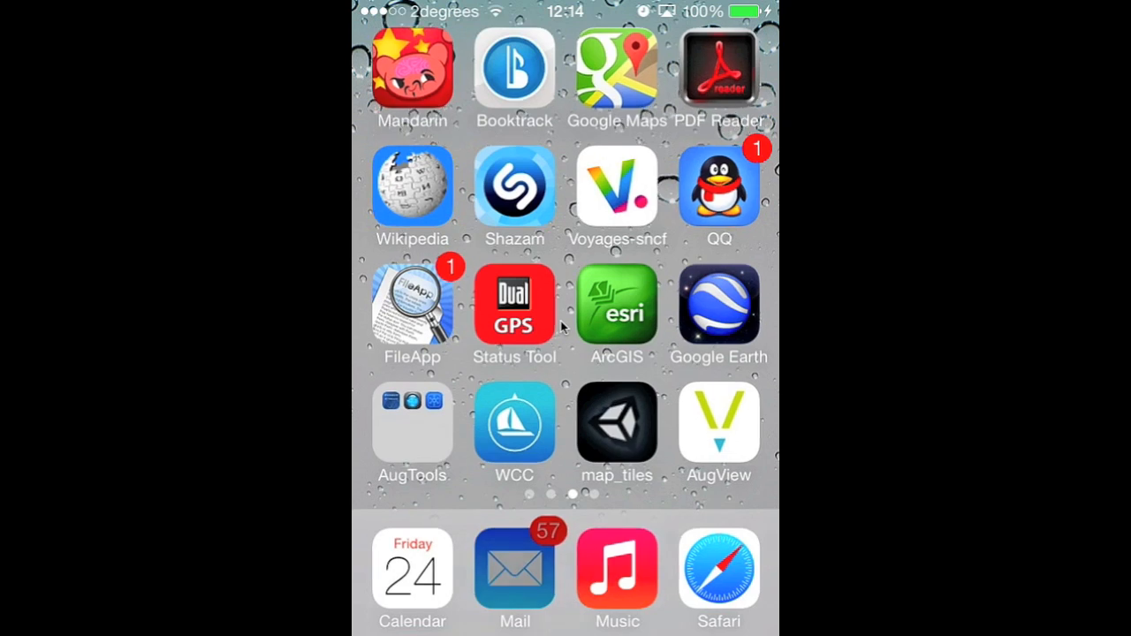
Step: Read the Augview device registration email with credentials and license token in Mail
left_click(514, 570)
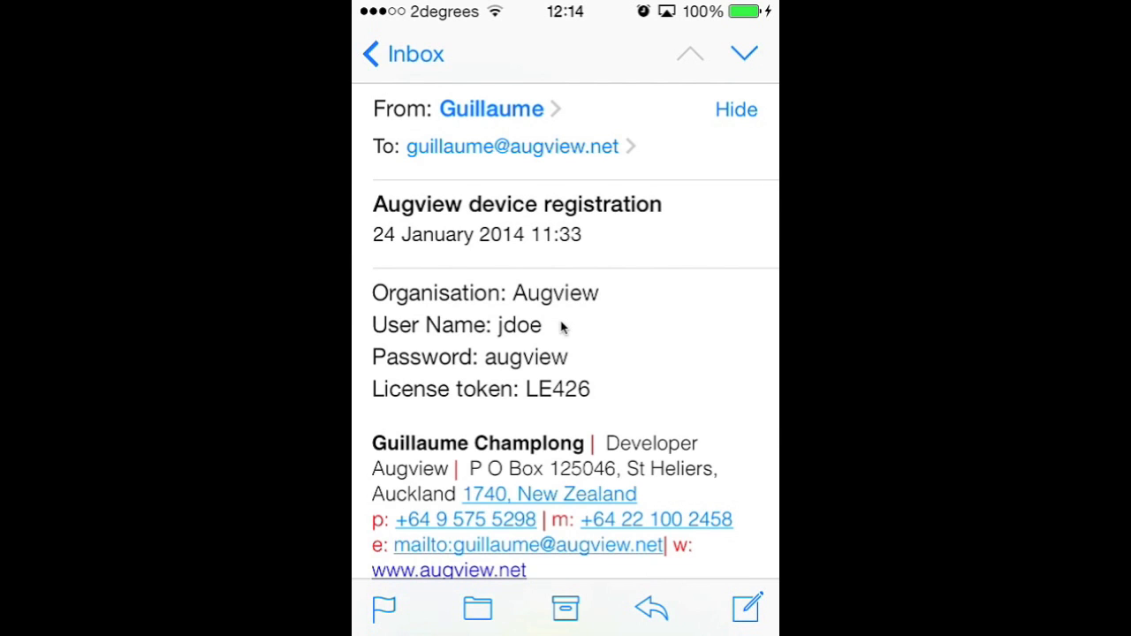
double_click(558, 389)
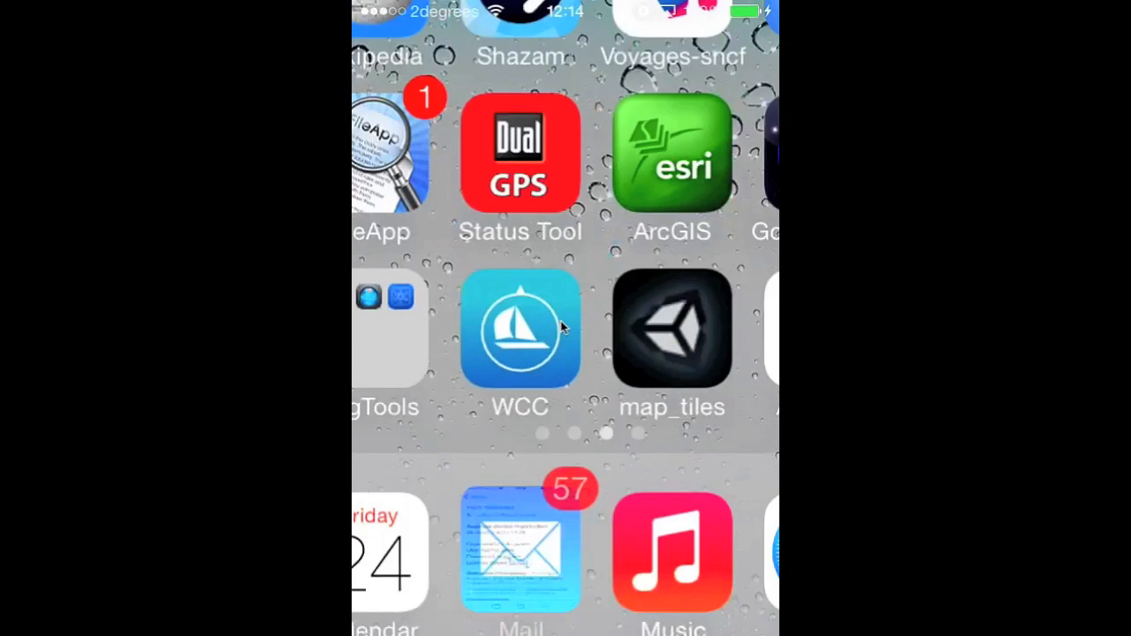
Step: Launch AugView and accept the 'Your device is not registered' prompt
left_click(520, 330)
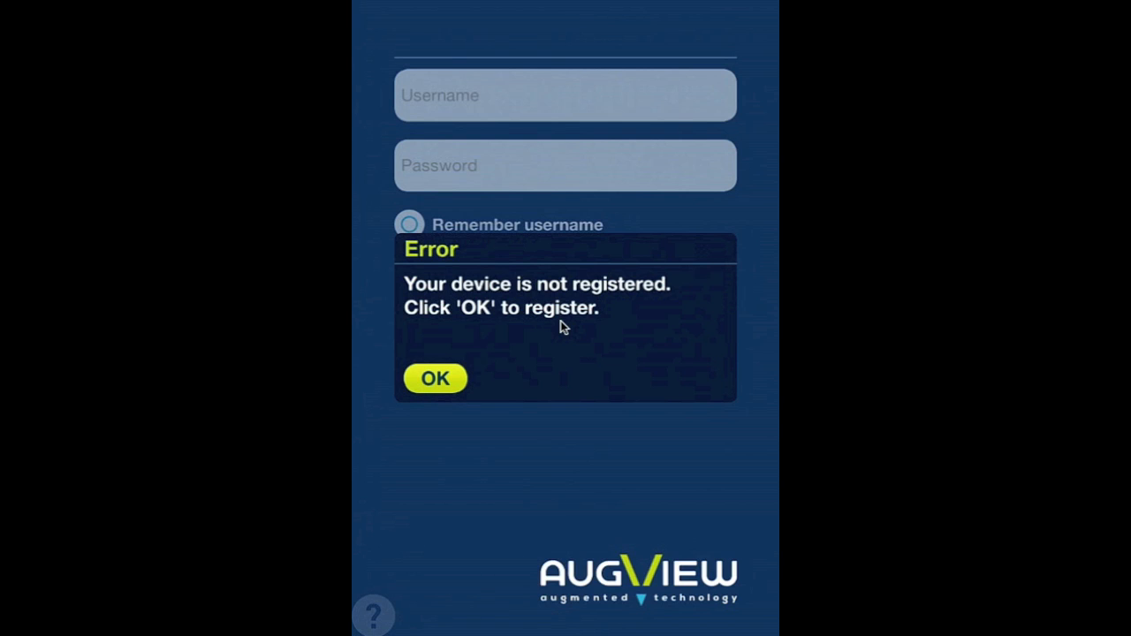
left_click(434, 377)
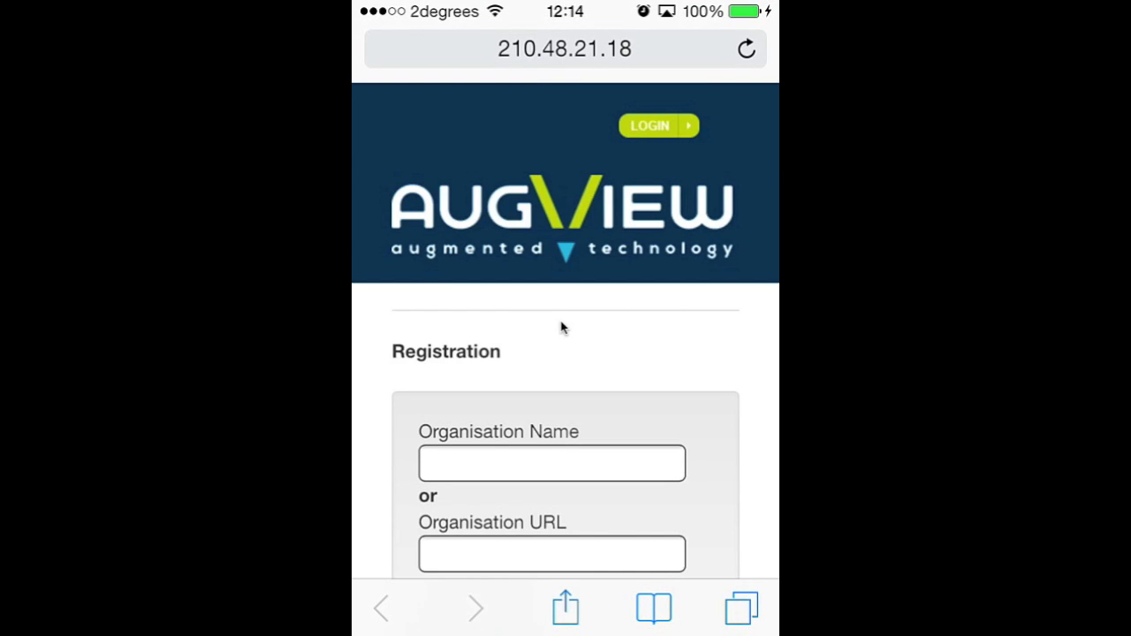
Step: Enter 'Augview' as the organisation name and submit it for confirmation
scroll("down", 3)
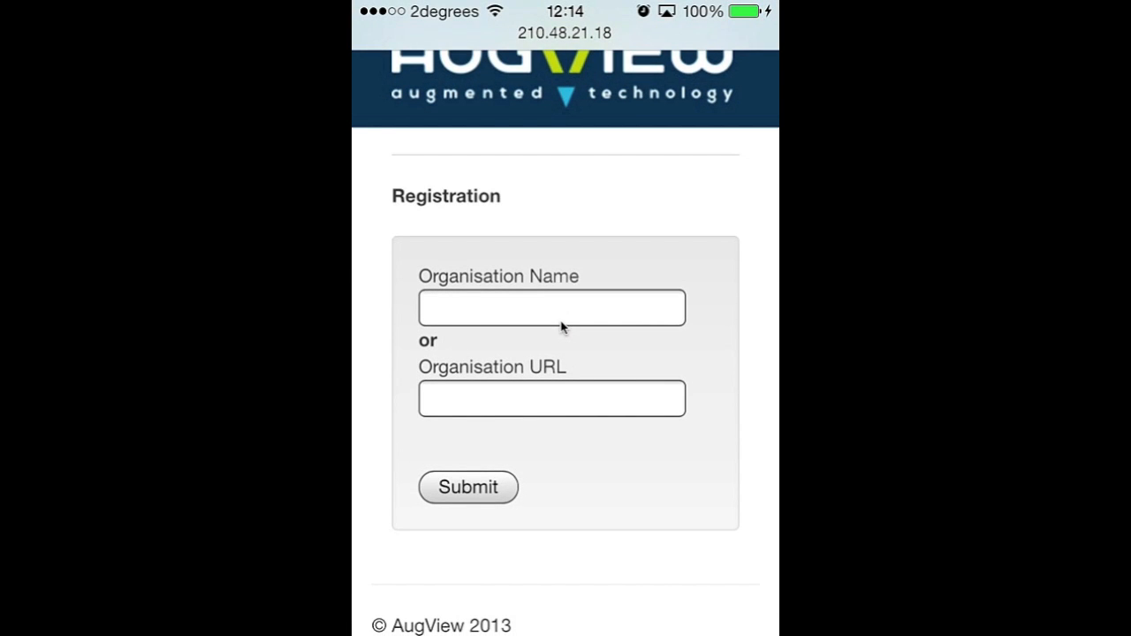
left_click(551, 307)
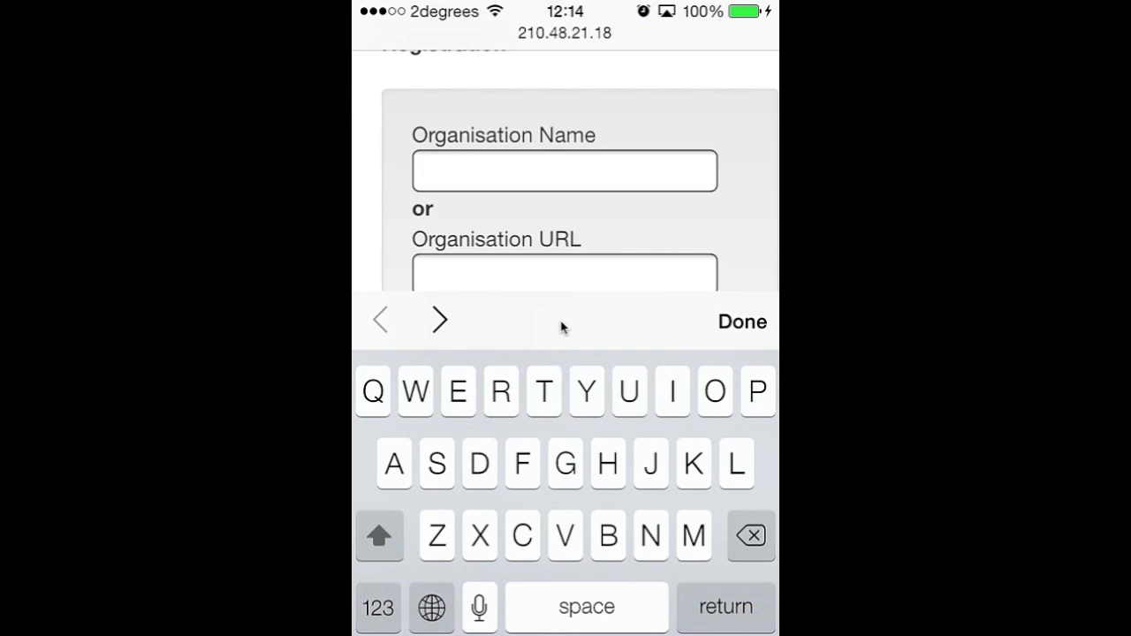
type("Augview")
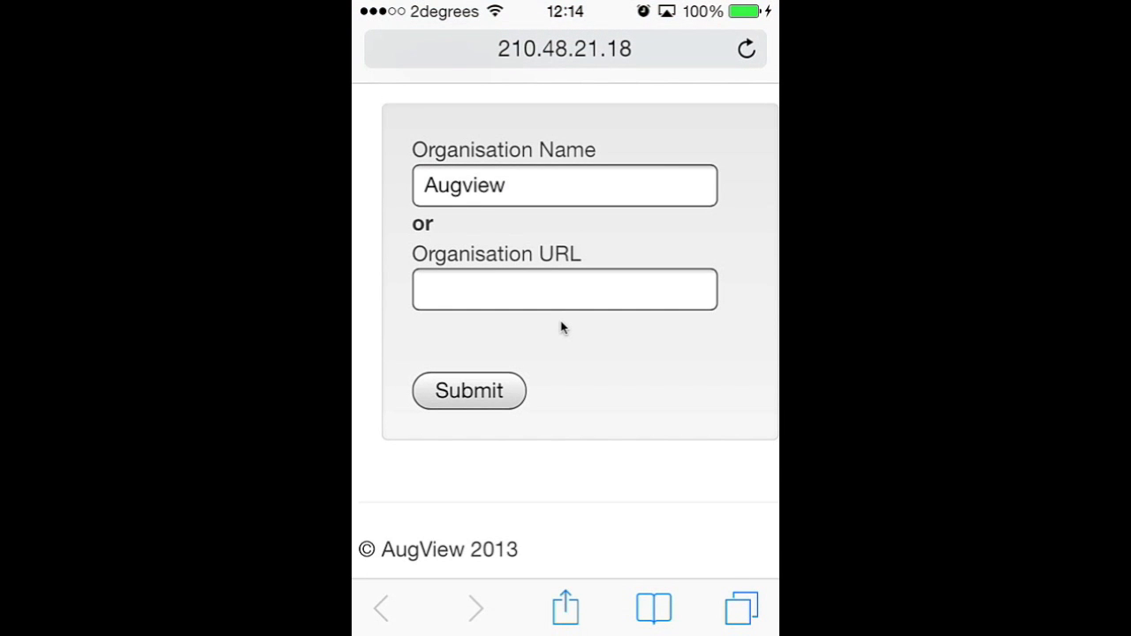
left_click(468, 390)
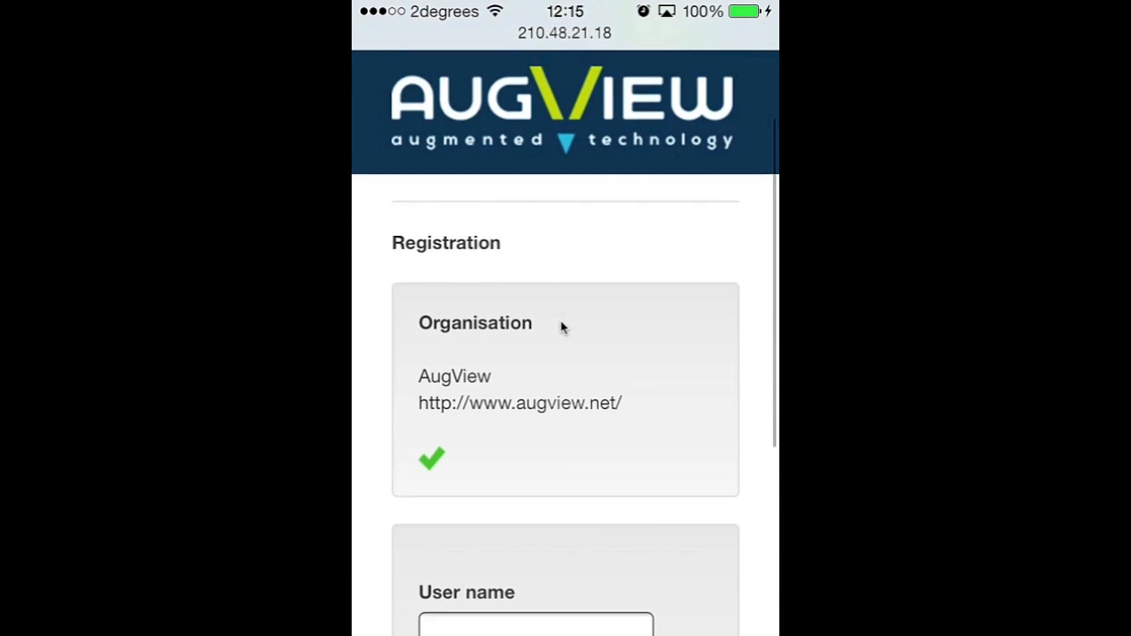
Step: Sign in to the registration portal as jdoe with the password
scroll("down", 3)
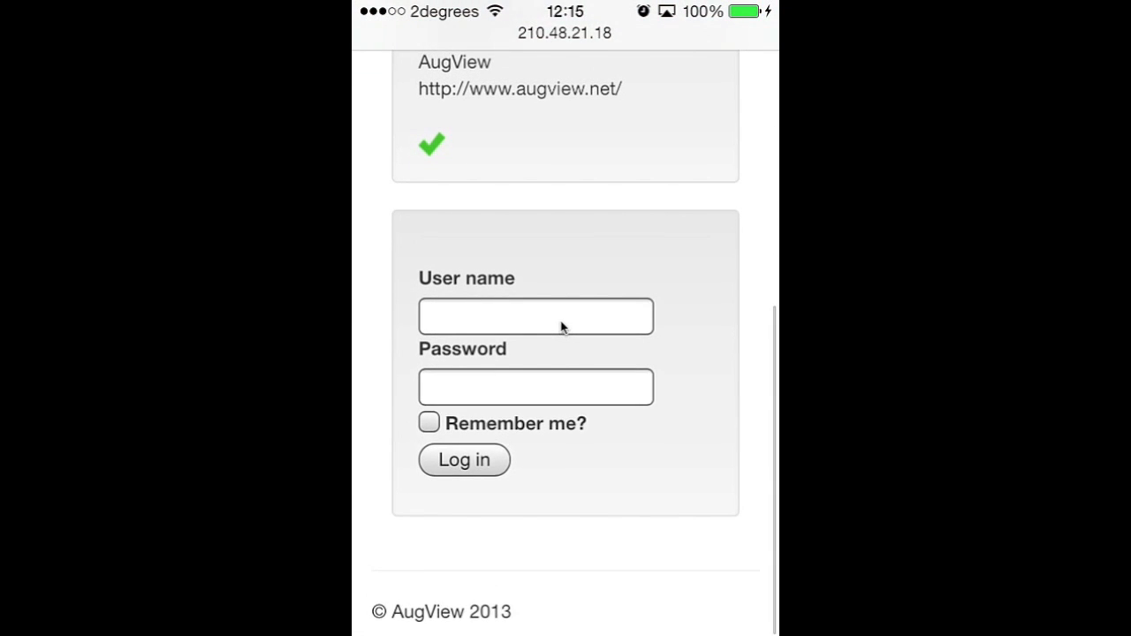
left_click(536, 315)
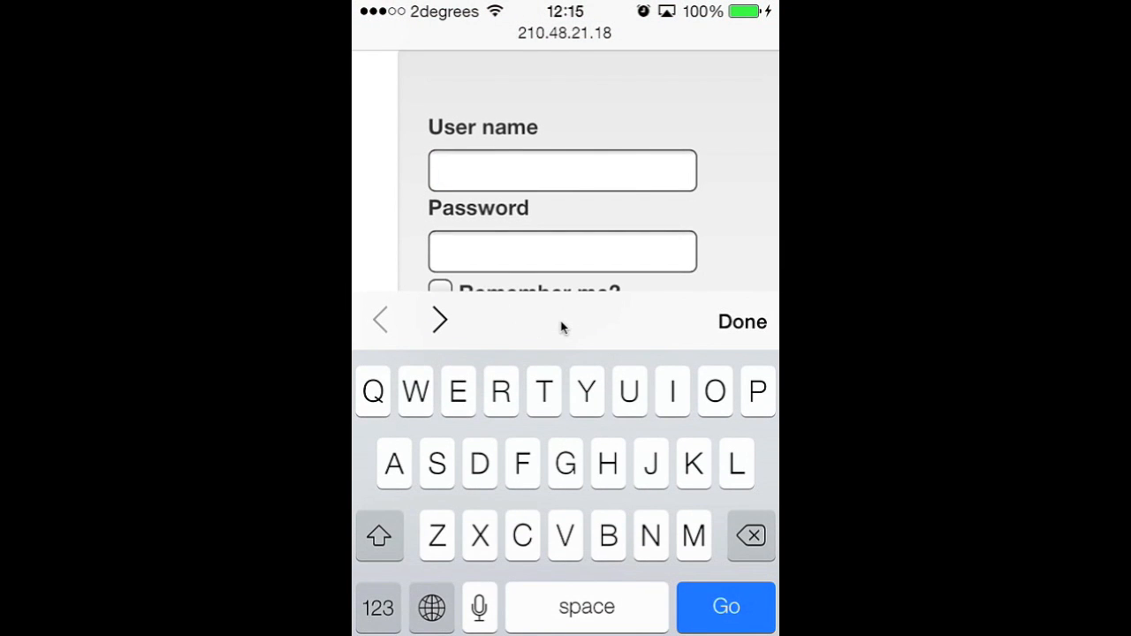
type("jdoe")
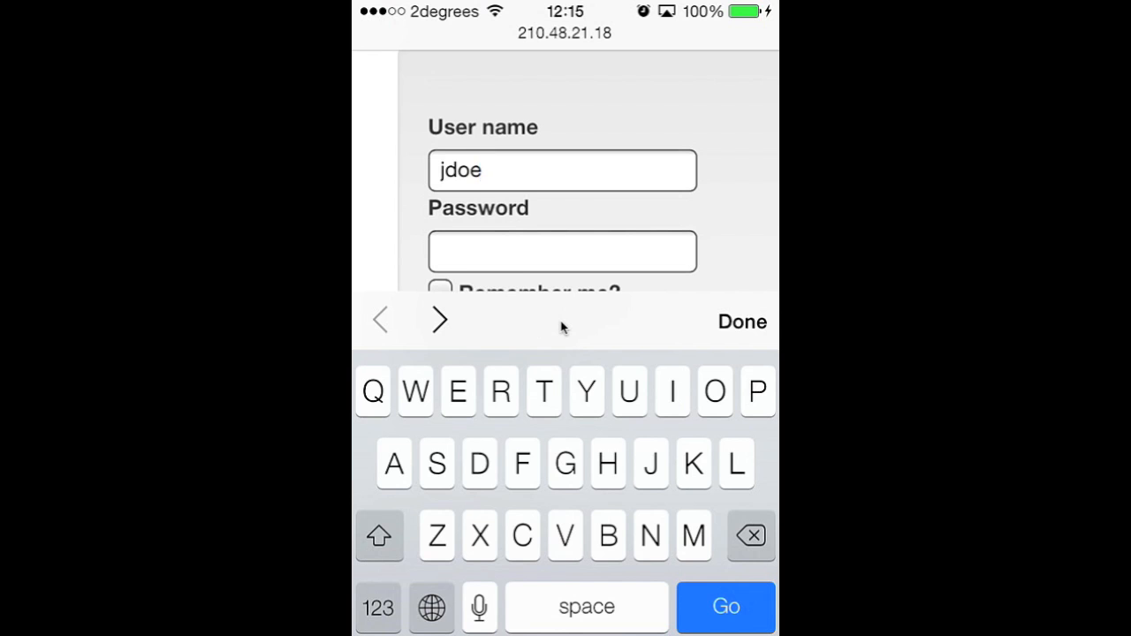
type("a")
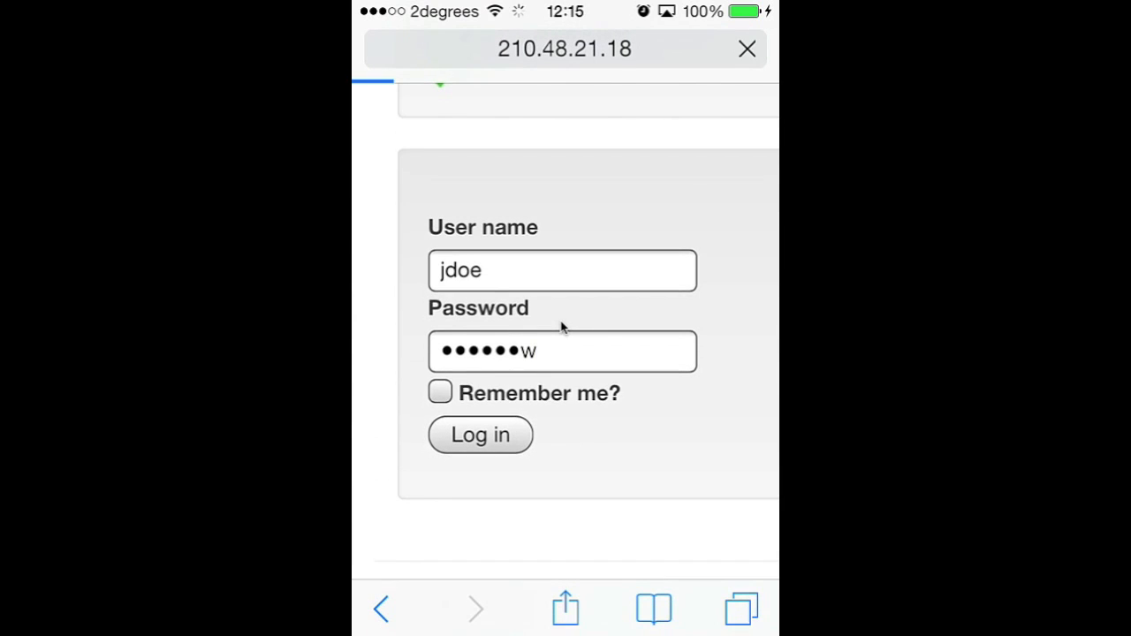
left_click(480, 434)
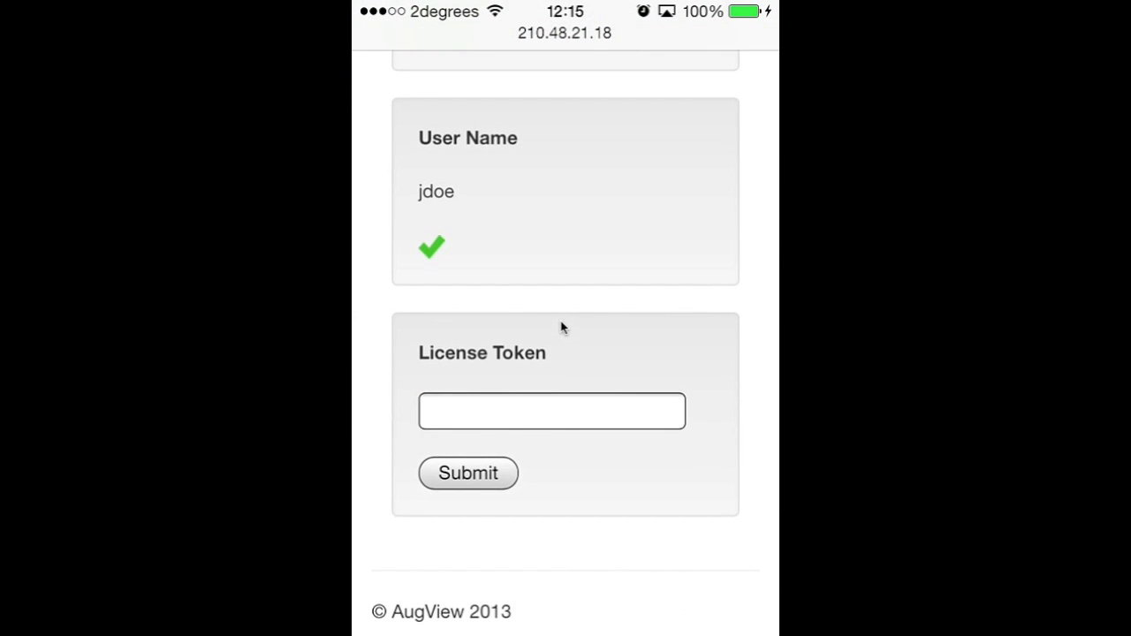
left_click(552, 411)
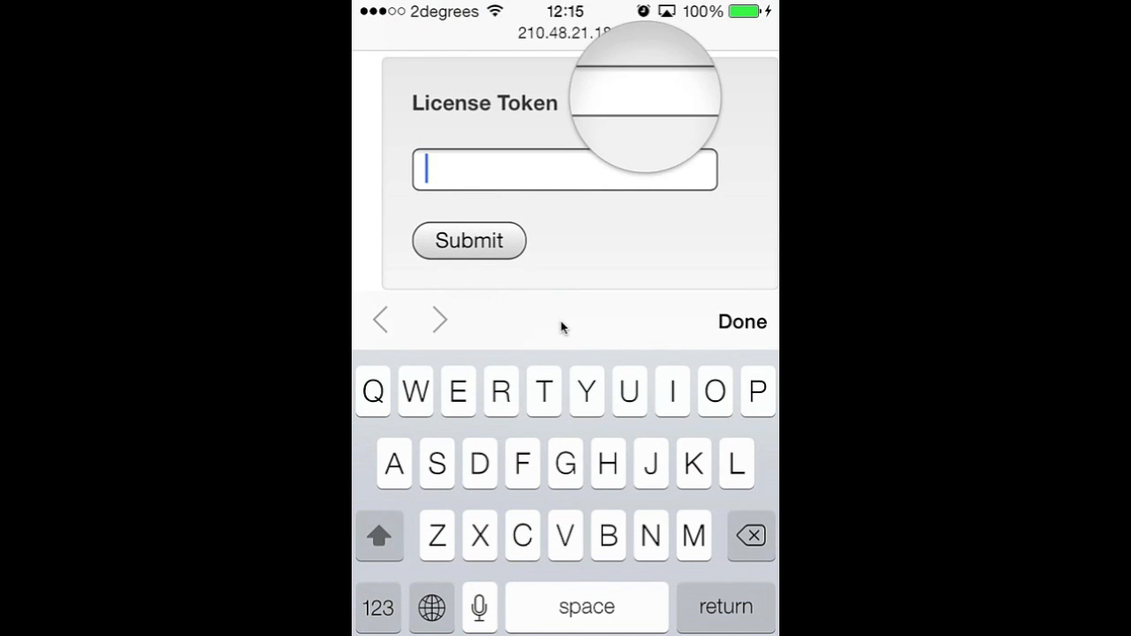
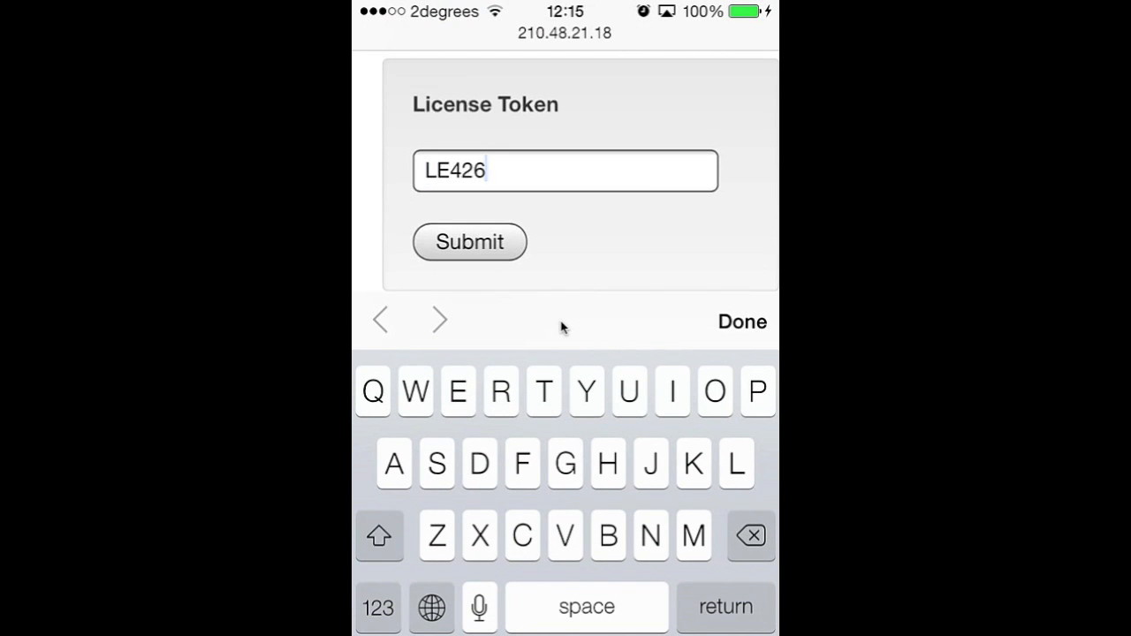
left_click(469, 241)
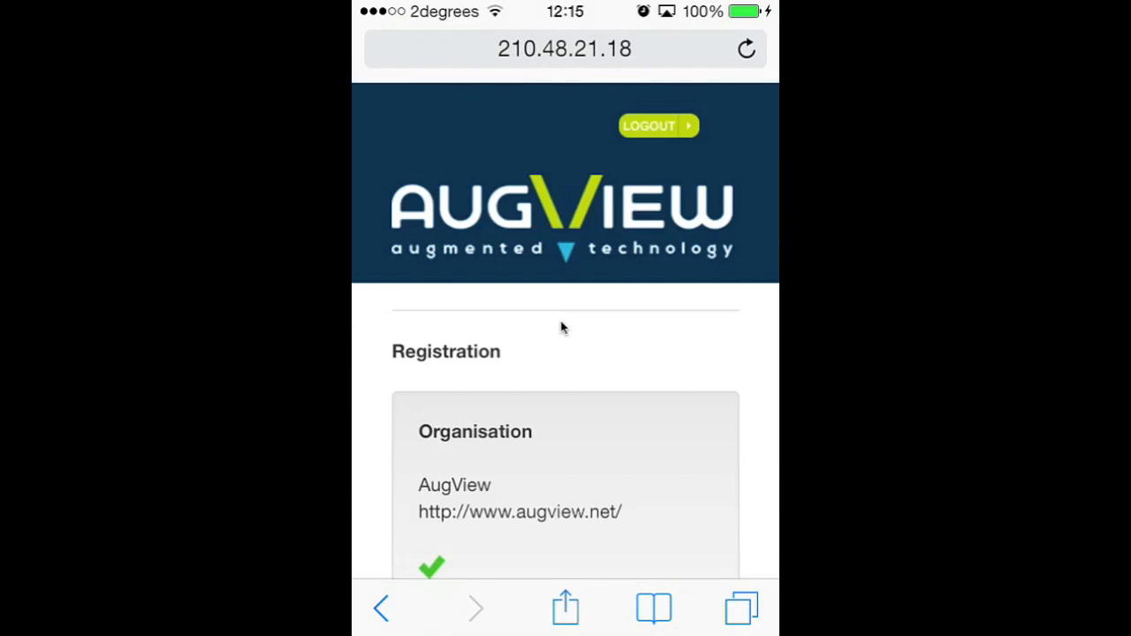
scroll("down", 3)
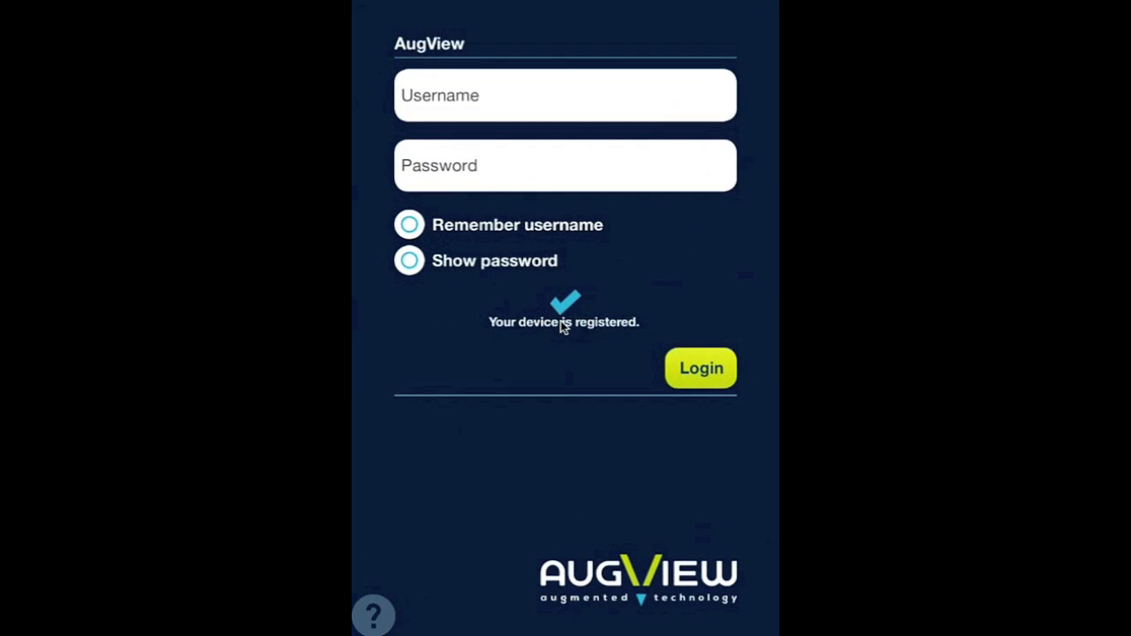
Step: Log into the AugView app as jdoe and load his projects
left_click(565, 95)
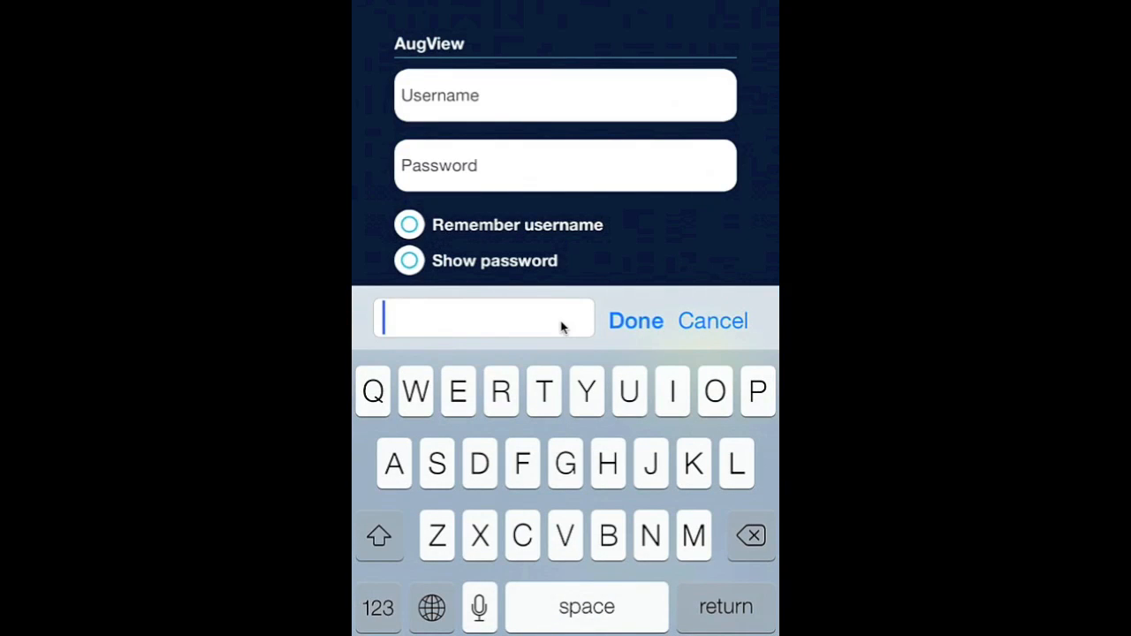
type("jdoe")
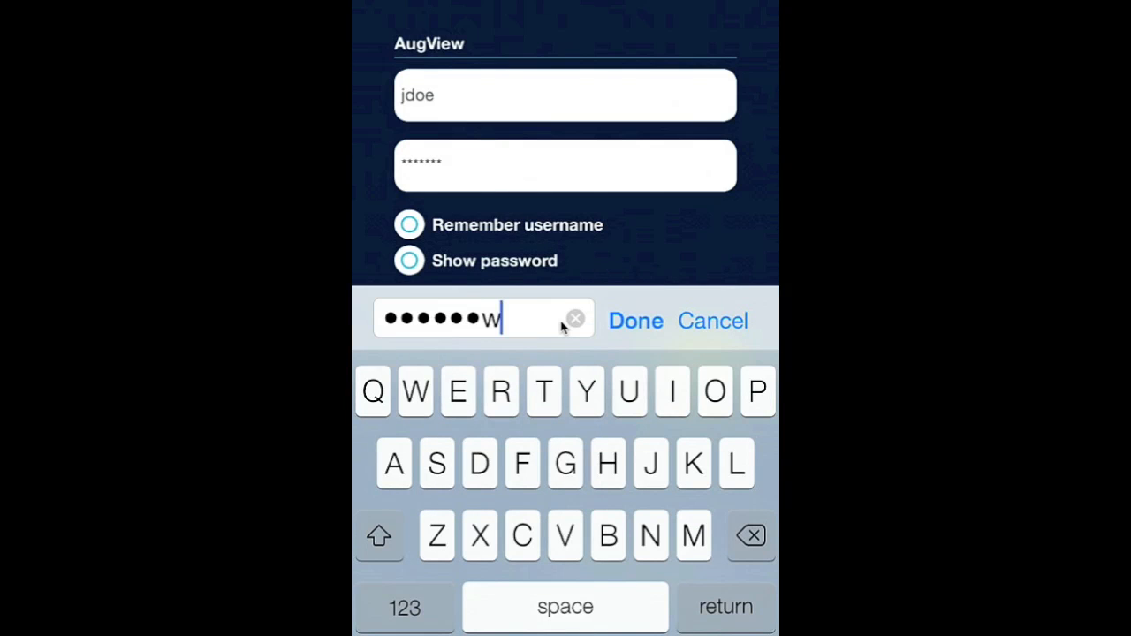
left_click(635, 320)
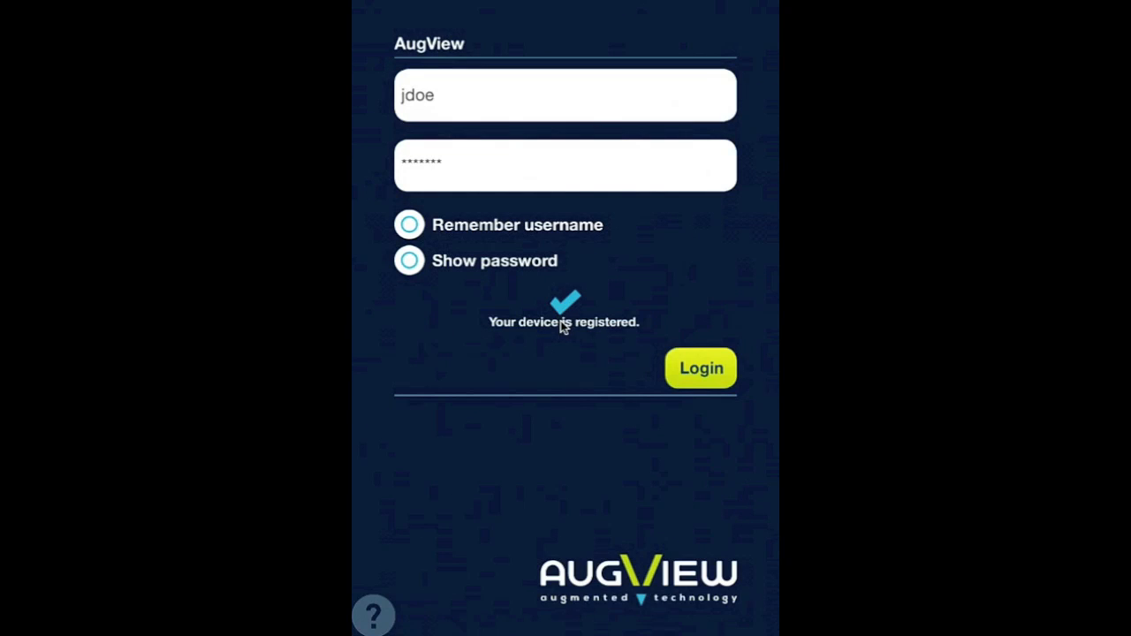
left_click(699, 367)
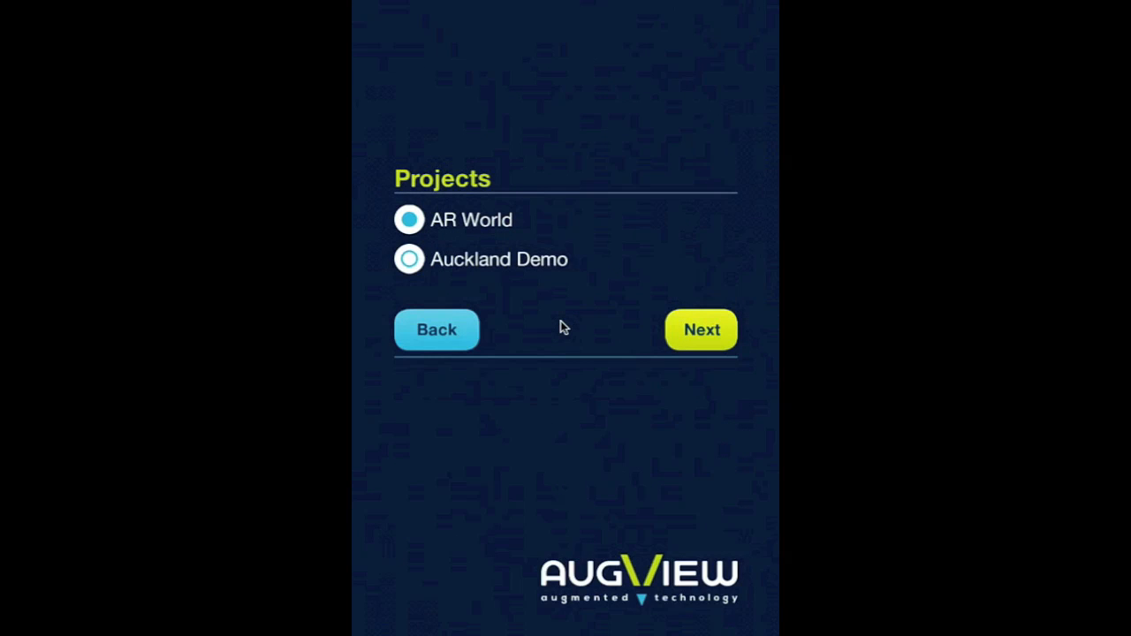
mouse_move(589, 197)
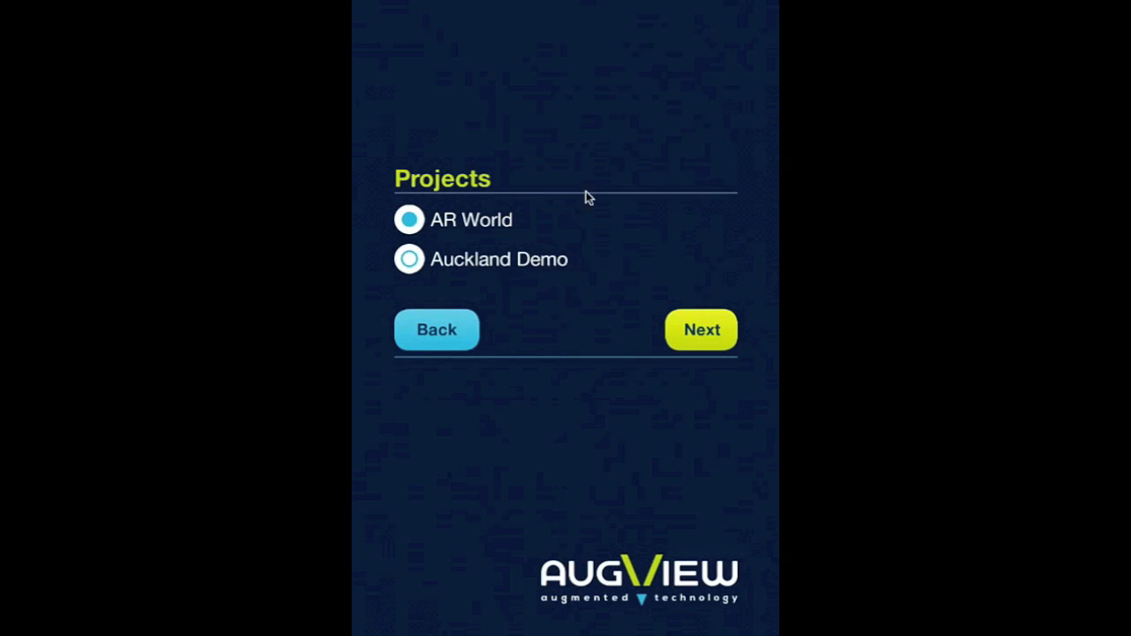